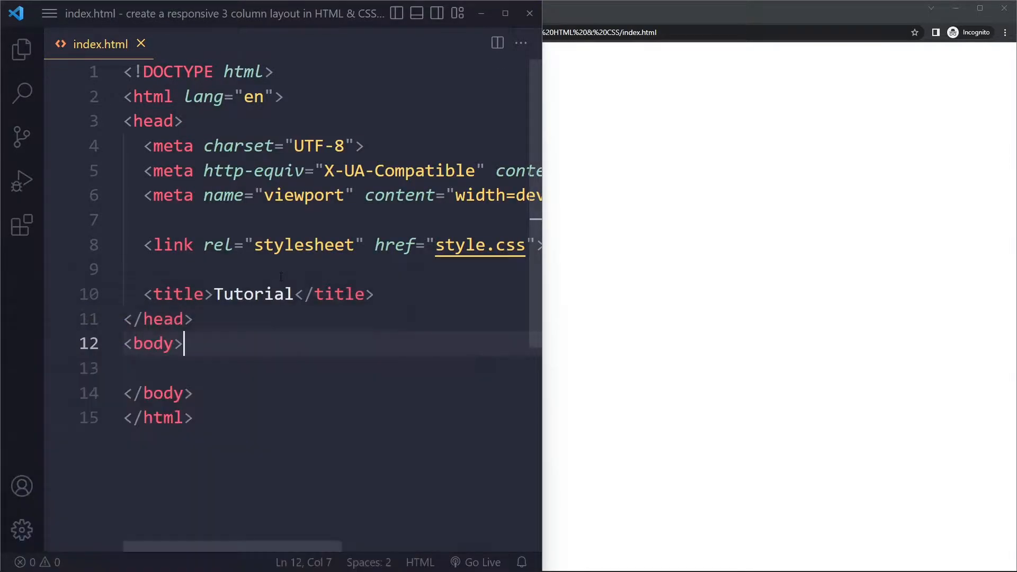
Expand an Emmet .box- abbreviation into divs box-1, box-2, box-3 and switch to style.css.
text(.box-)
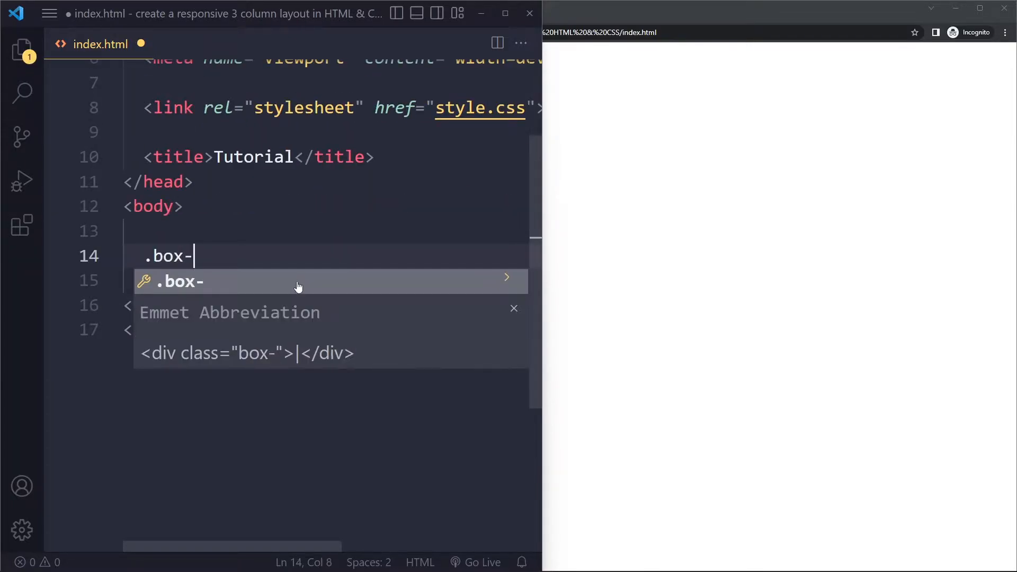
key(Enter)
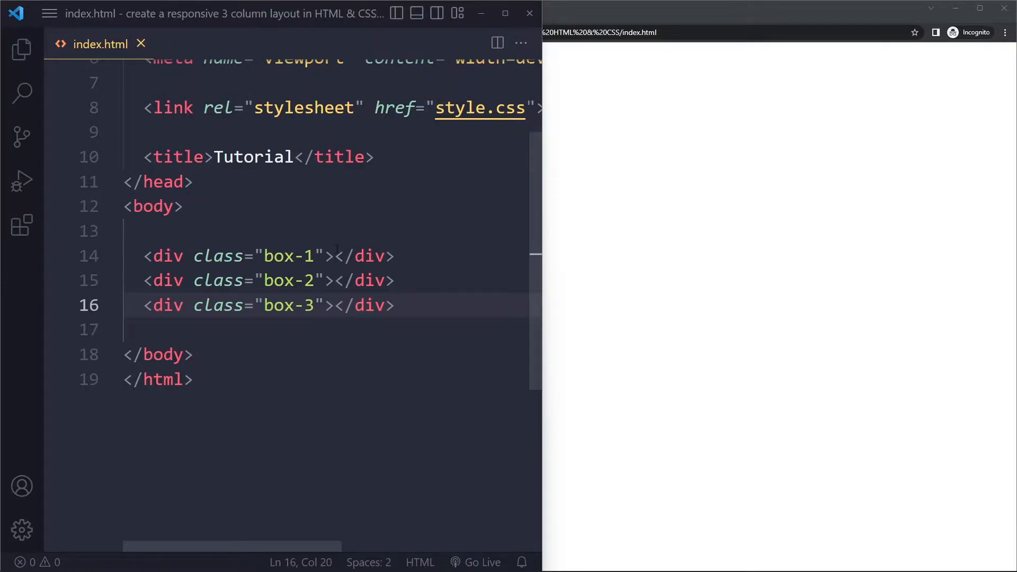
click(346, 256)
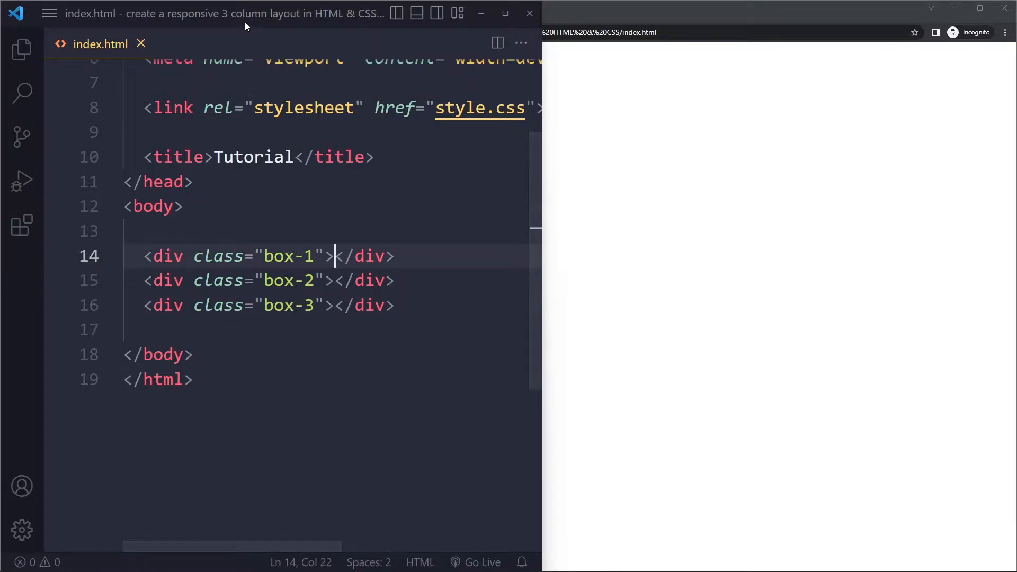
mouse_move(48, 71)
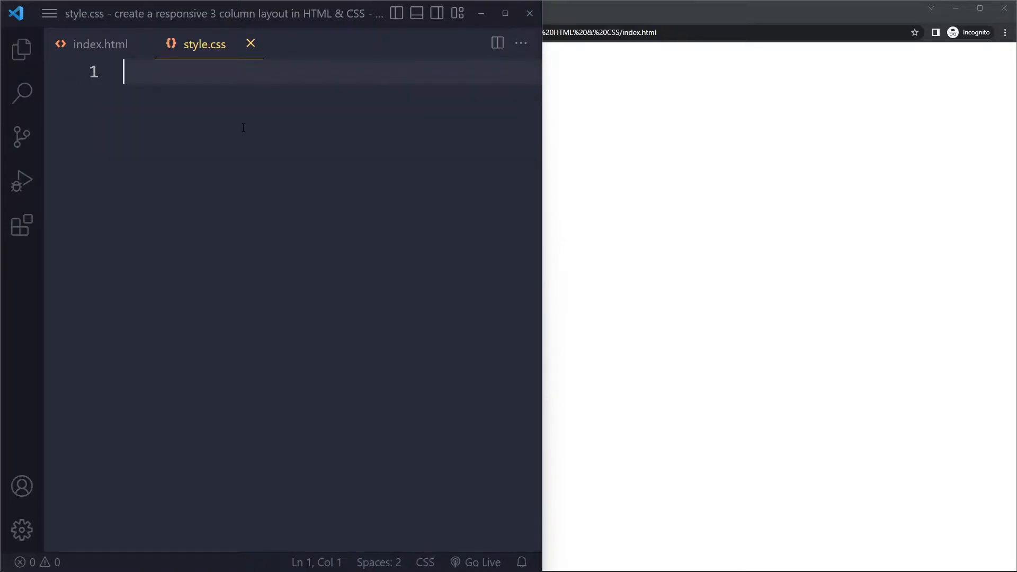
Create empty .box-1, .box-2 and .box-3 rules in style.css.
text(.box-)
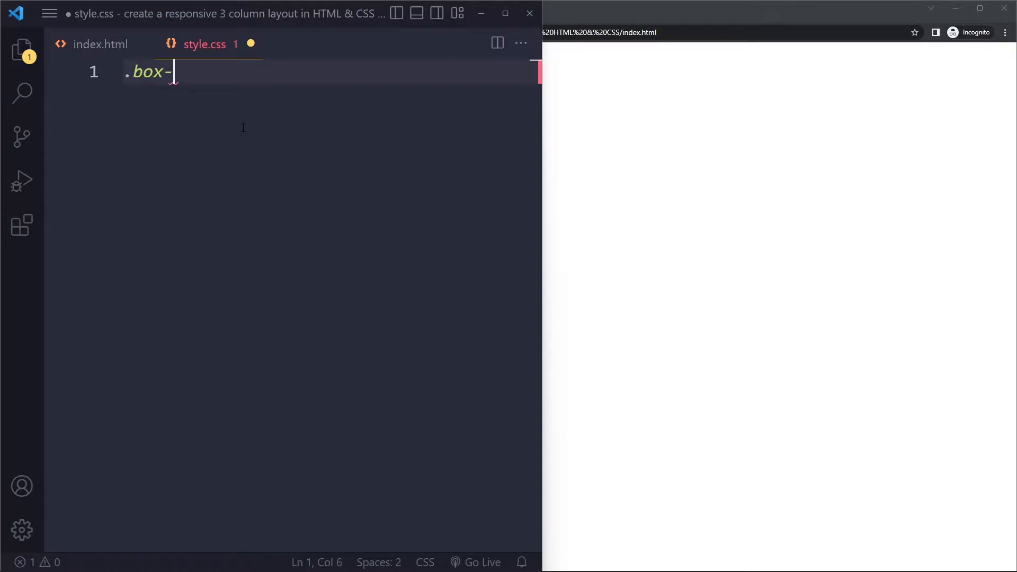
text(1 {)
text(.)
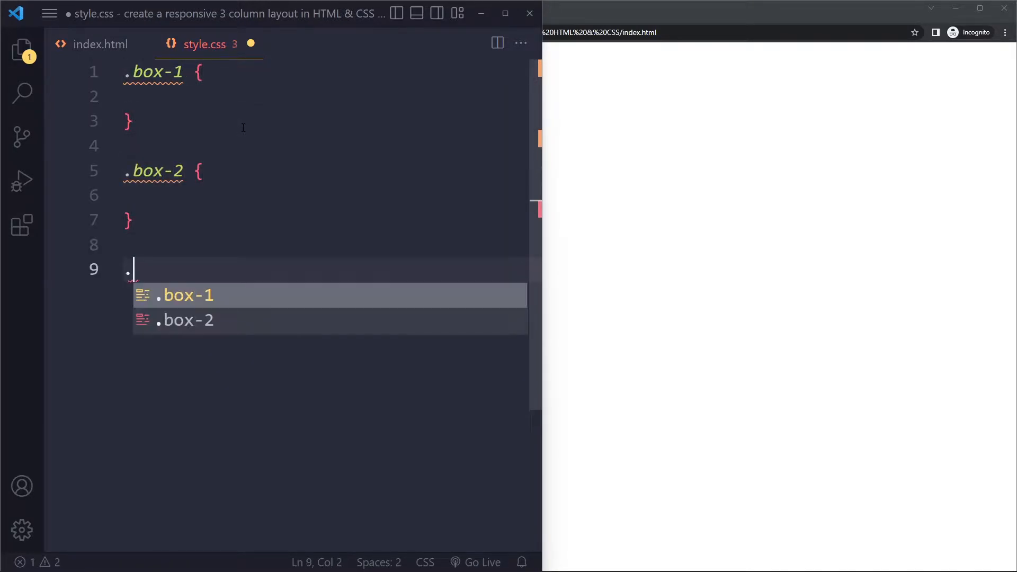
text(box-3 {)
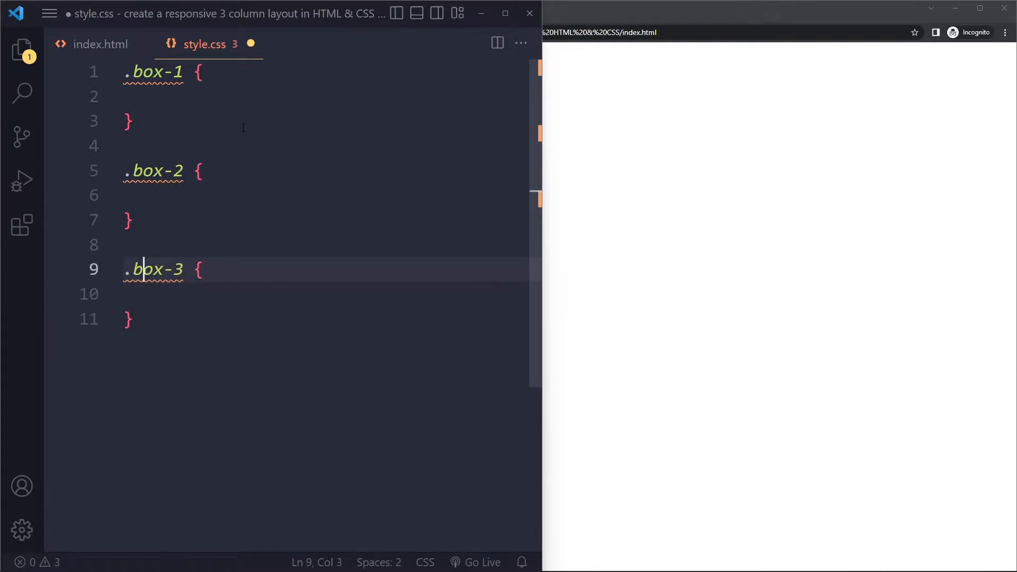
Give box-1 width 150px, height 100px and an orange background.
click(162, 97)
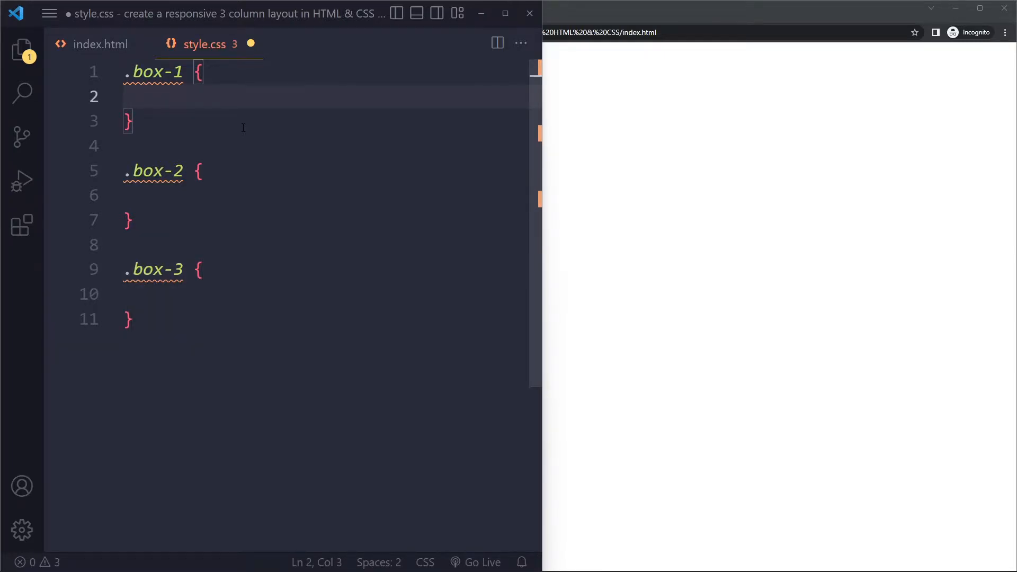
text(width:)
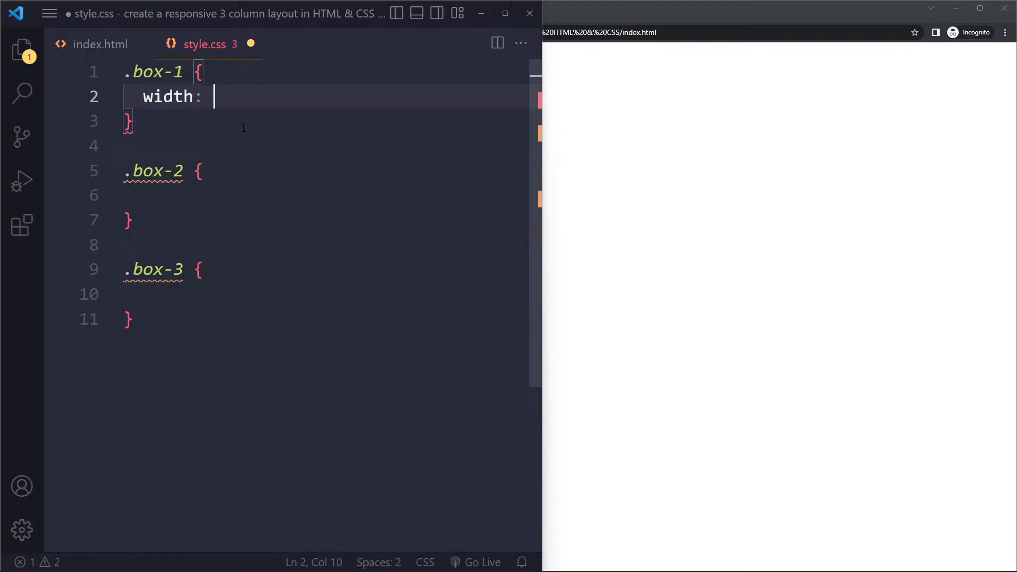
text(40)
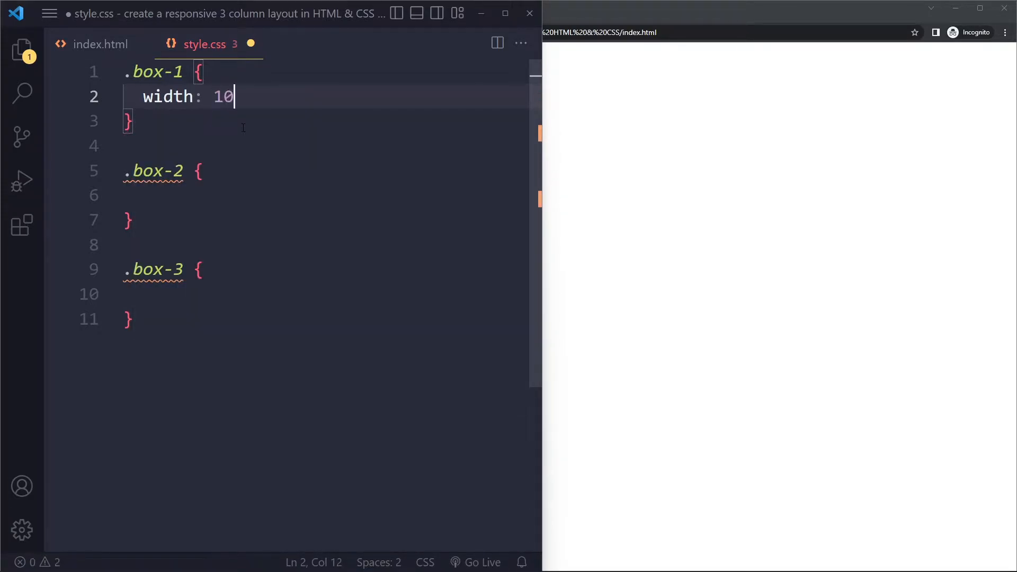
key(Backspace)
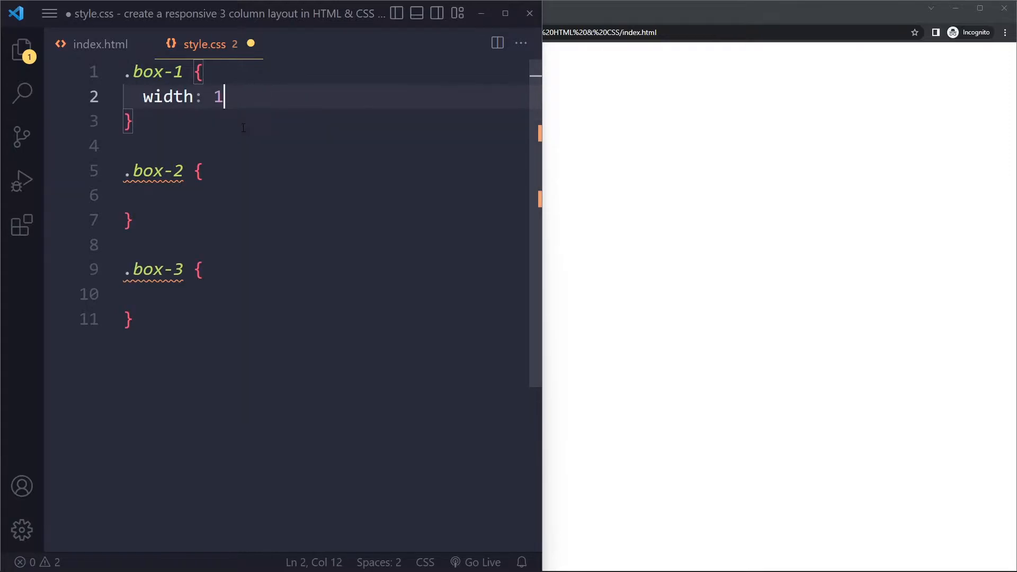
text(50px;)
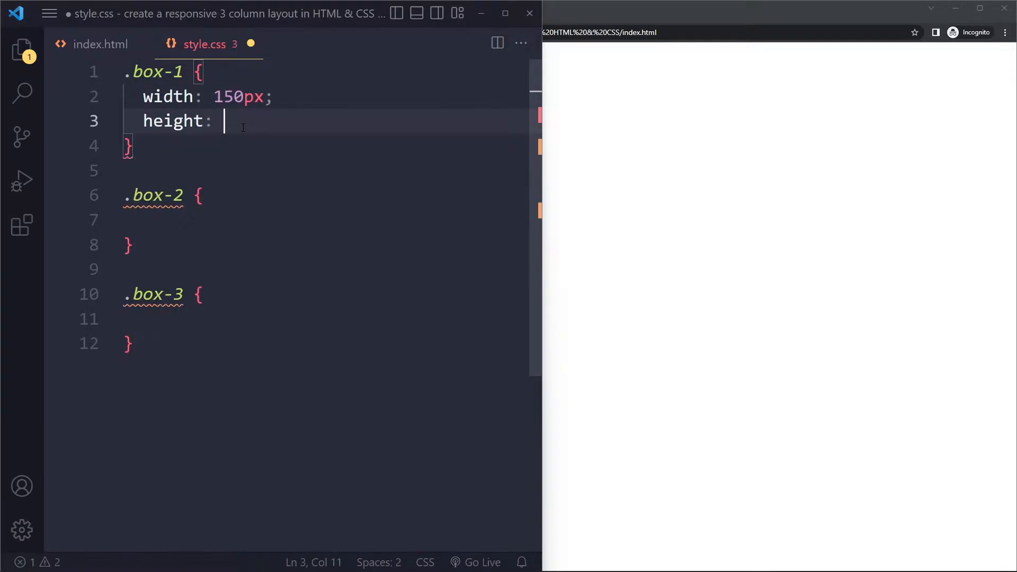
text(100px;)
text(background-color: ;)
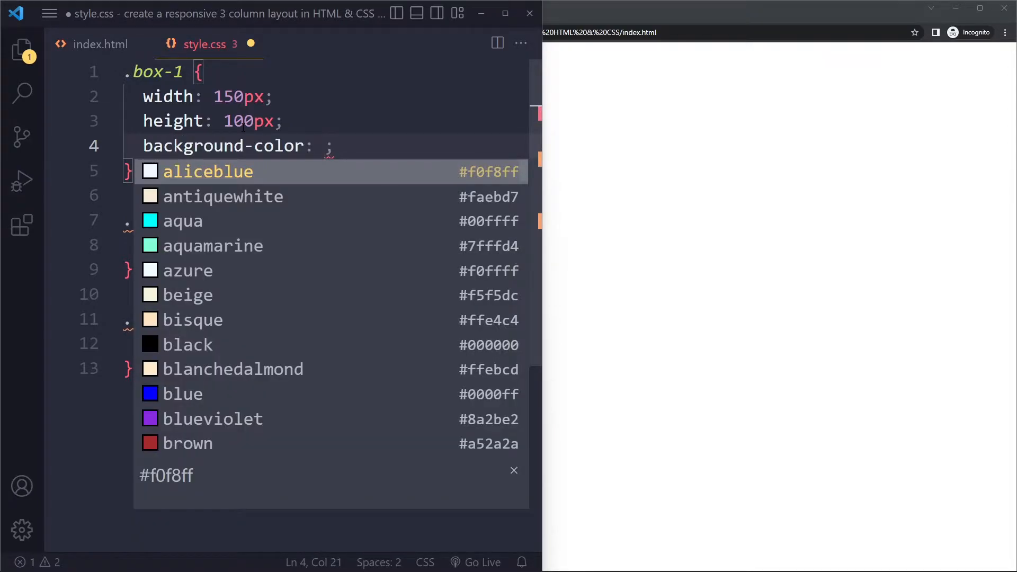
text(orange)
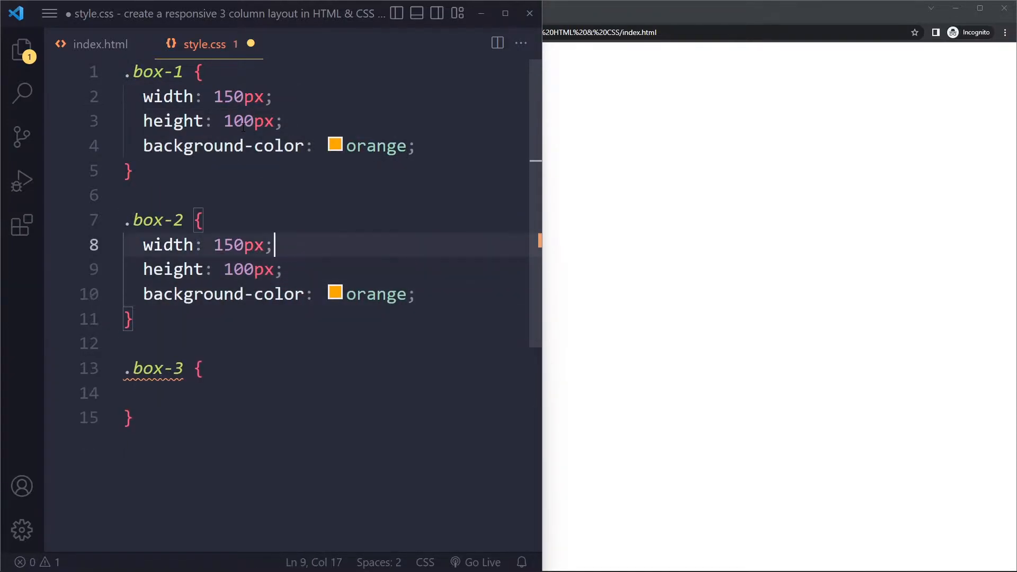
Set box-2's background to purple and box-3's to aqua.
click(331, 294)
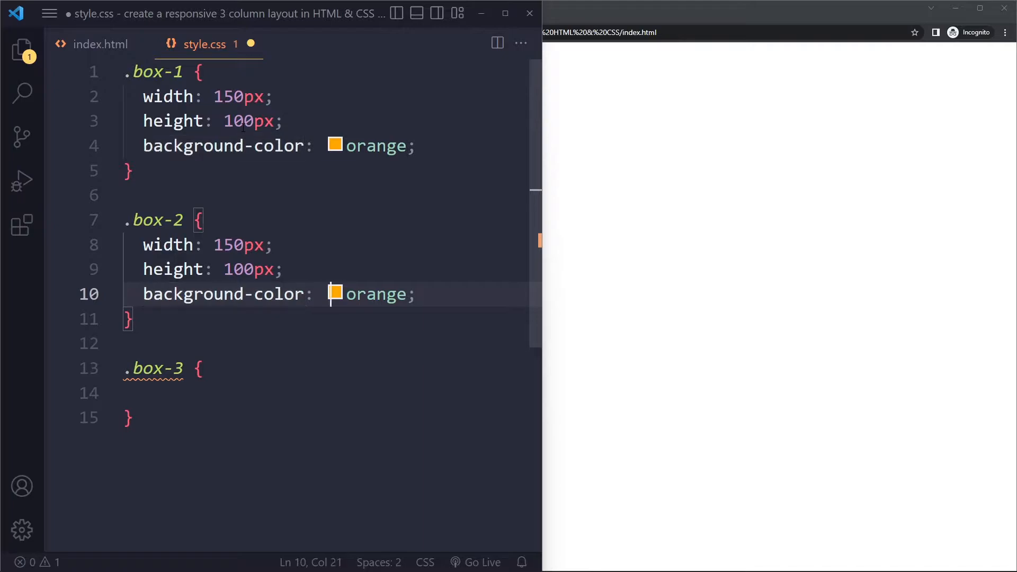
text(purpl)
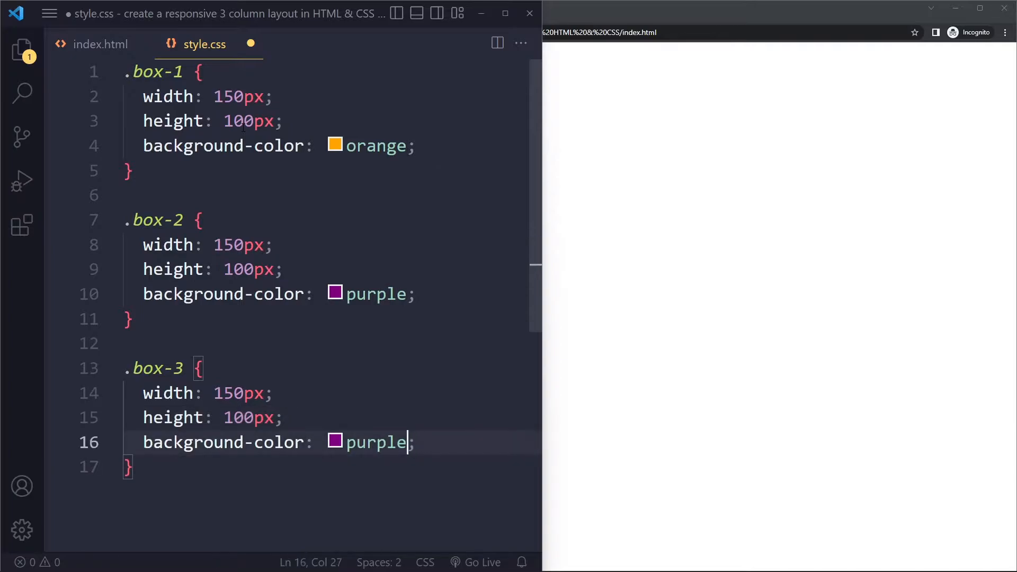
text(b)
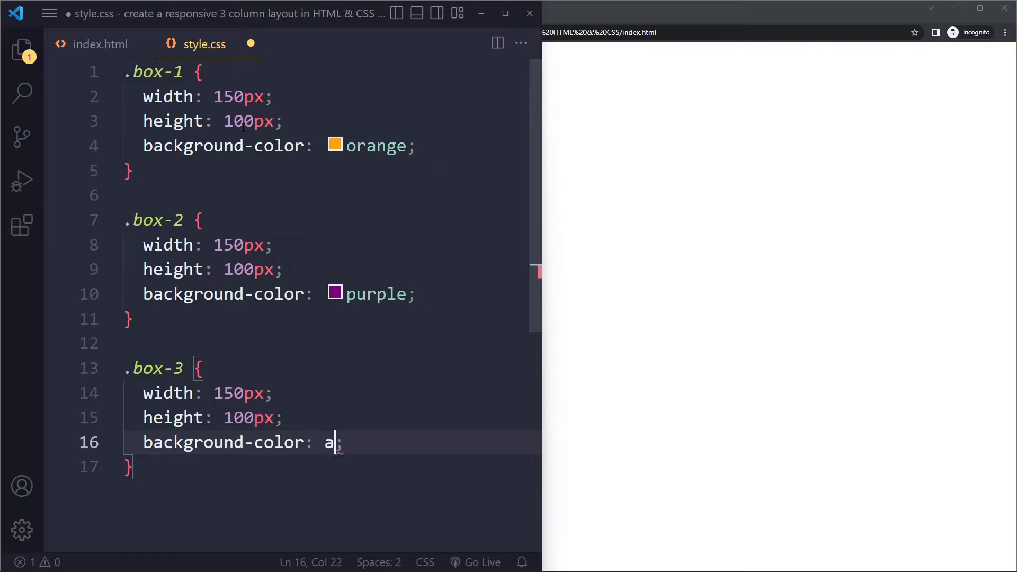
text(qua)
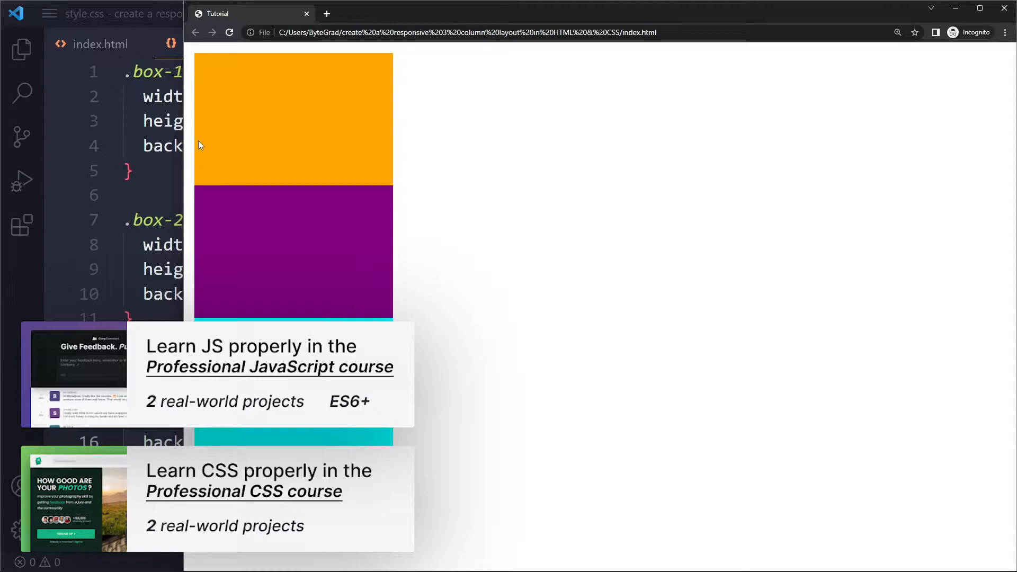
mouse_move(421, 137)
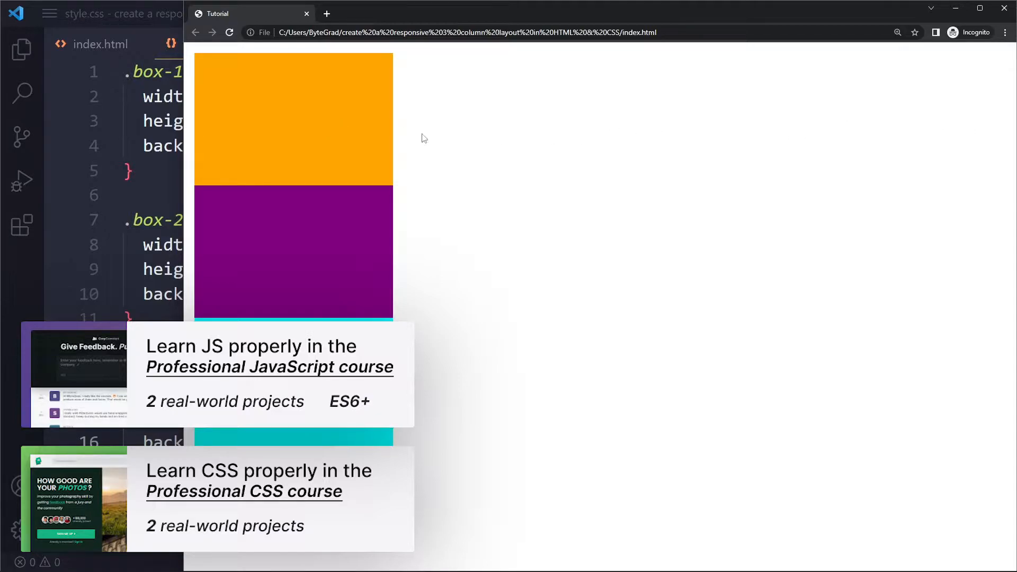
mouse_move(322, 131)
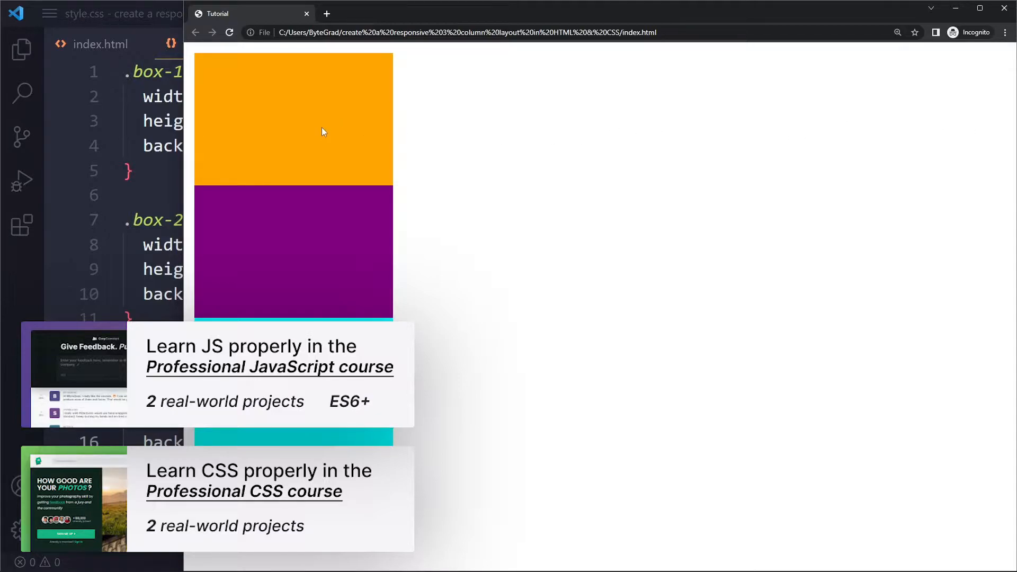
mouse_move(382, 137)
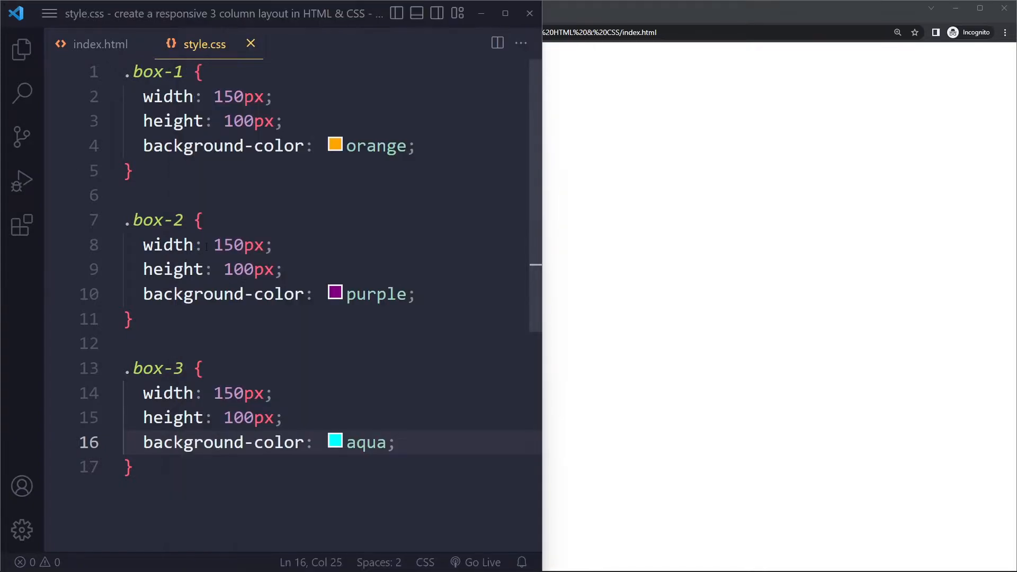
In index.html, wrap the three box divs in a div classed container.
click(100, 43)
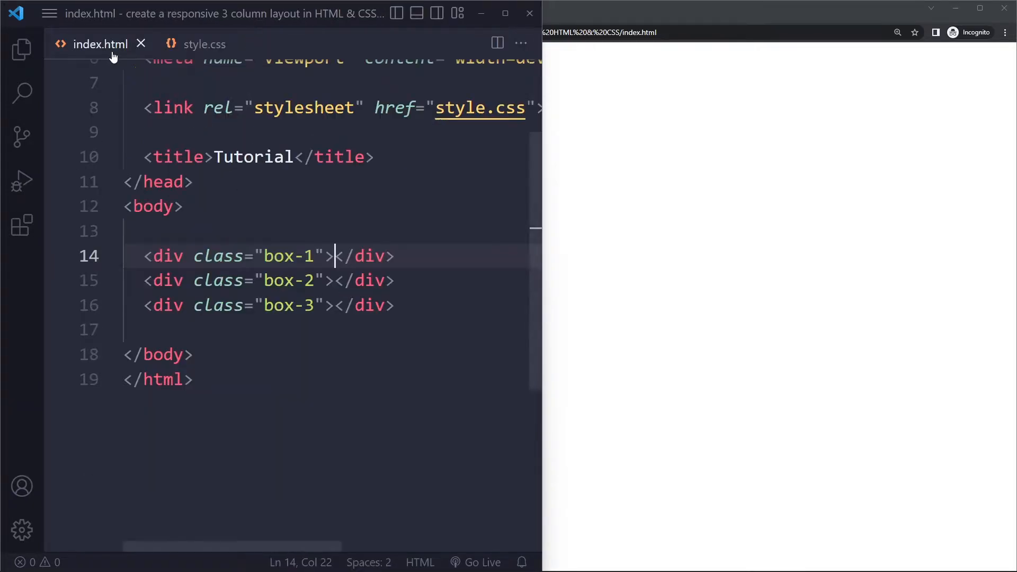
scroll(up, 3)
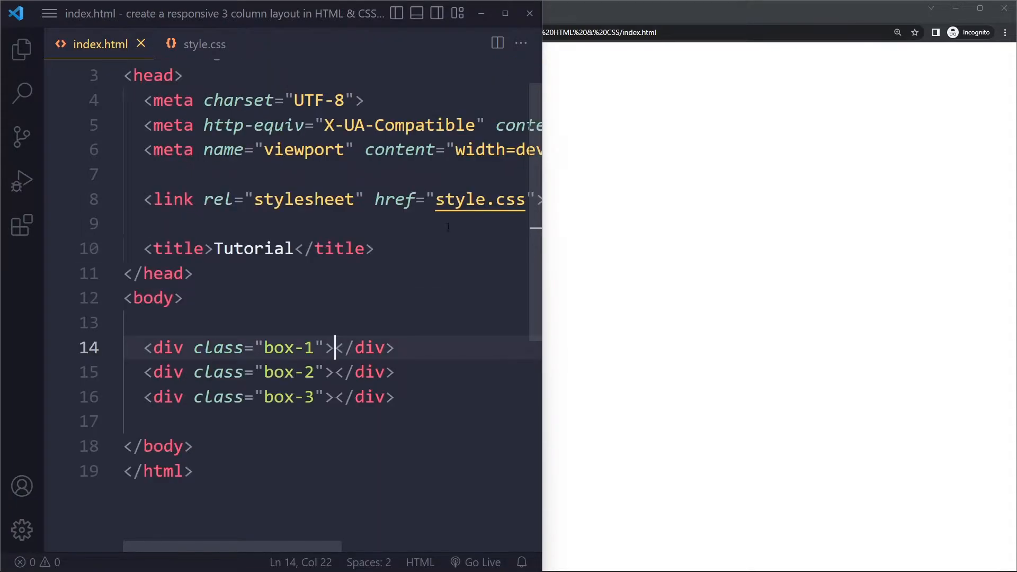
scroll(up, 3)
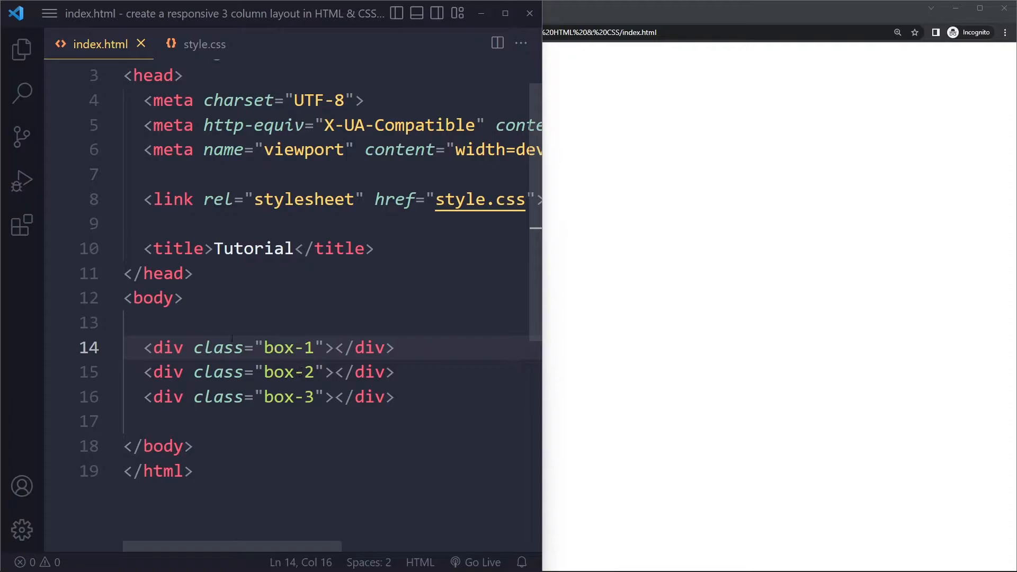
click(153, 298)
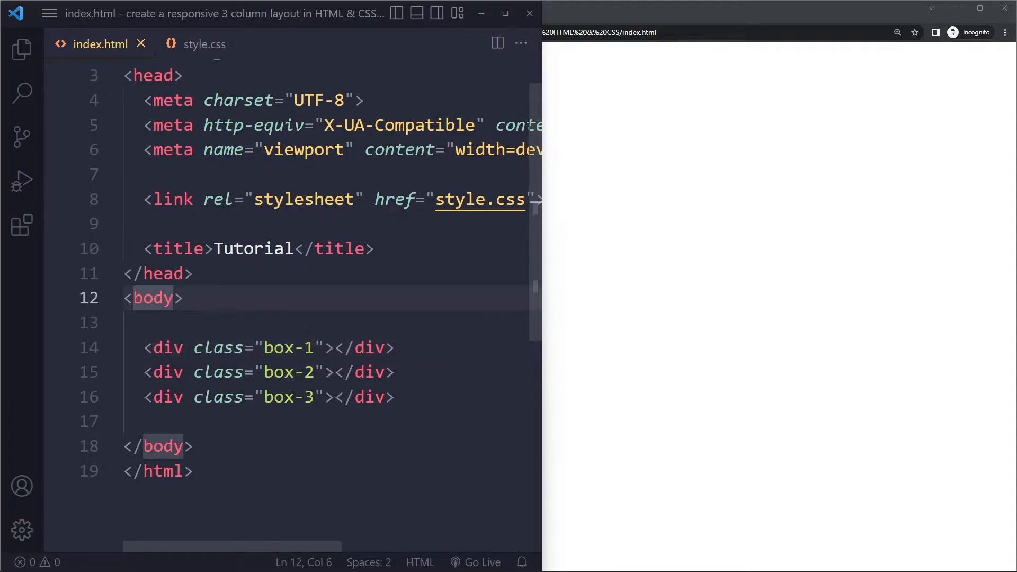
text(.)
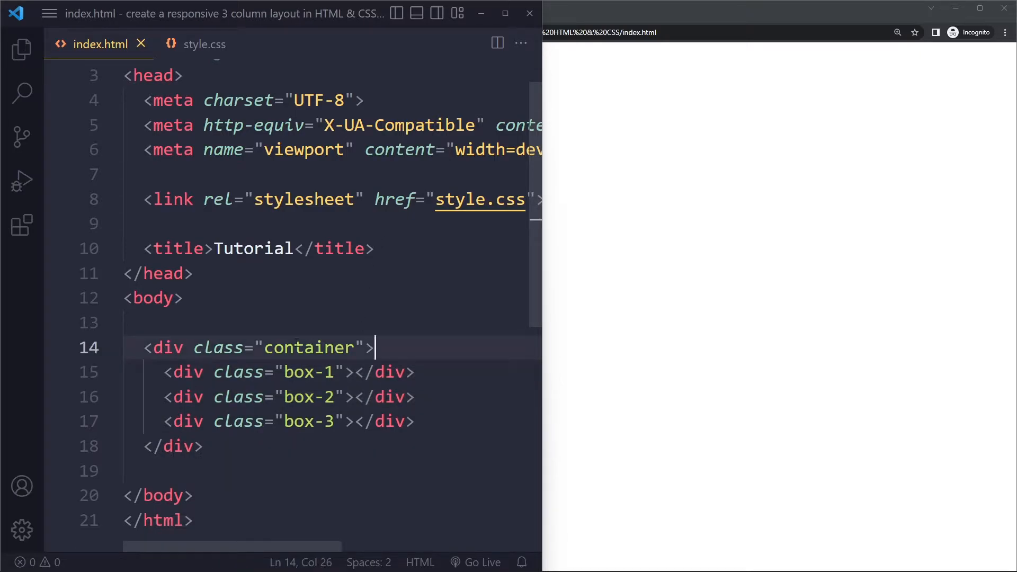
Add a .container rule with display: flex and check the row of boxes in the browser.
click(204, 44)
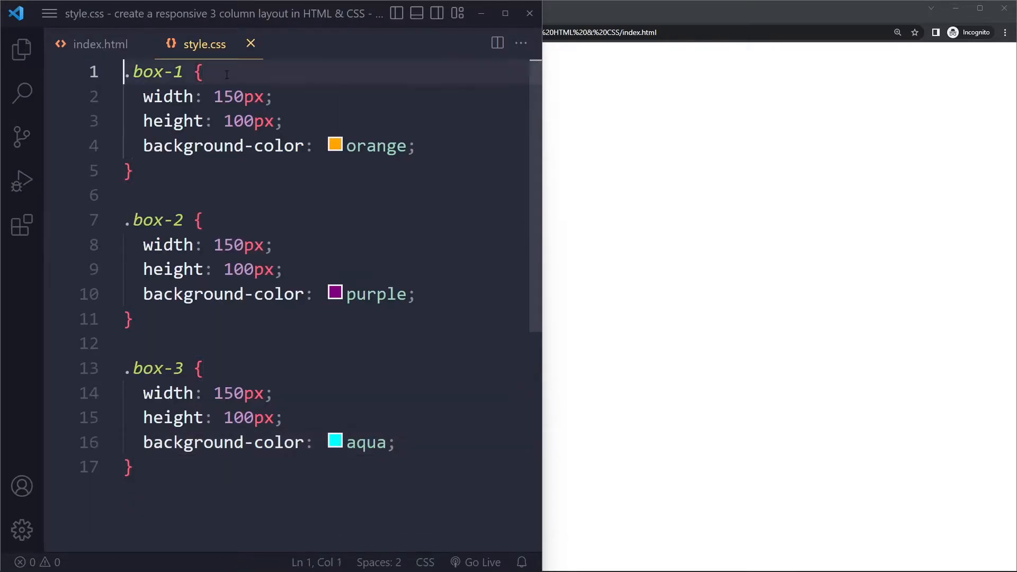
text(.container)
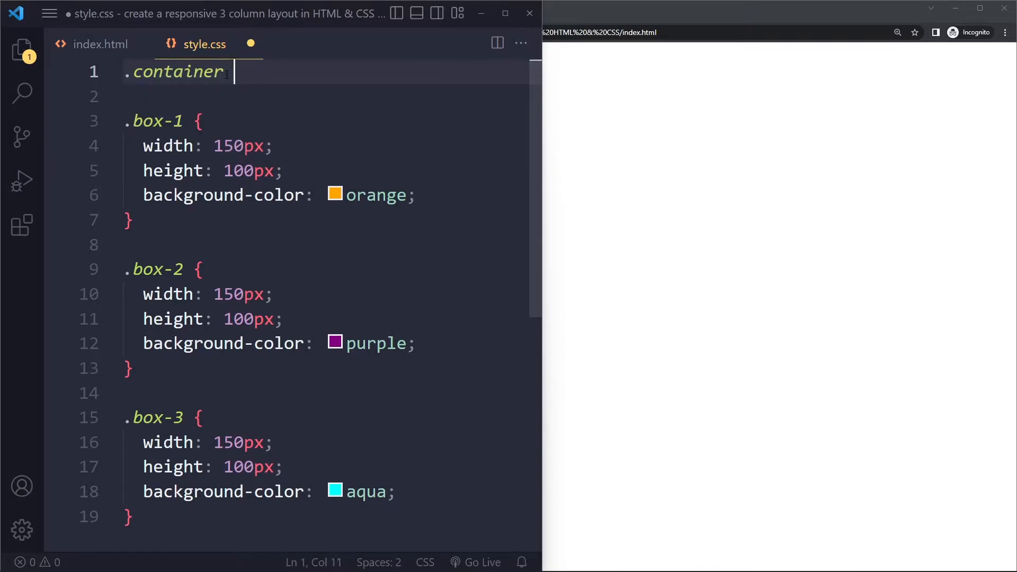
text(display: flex;)
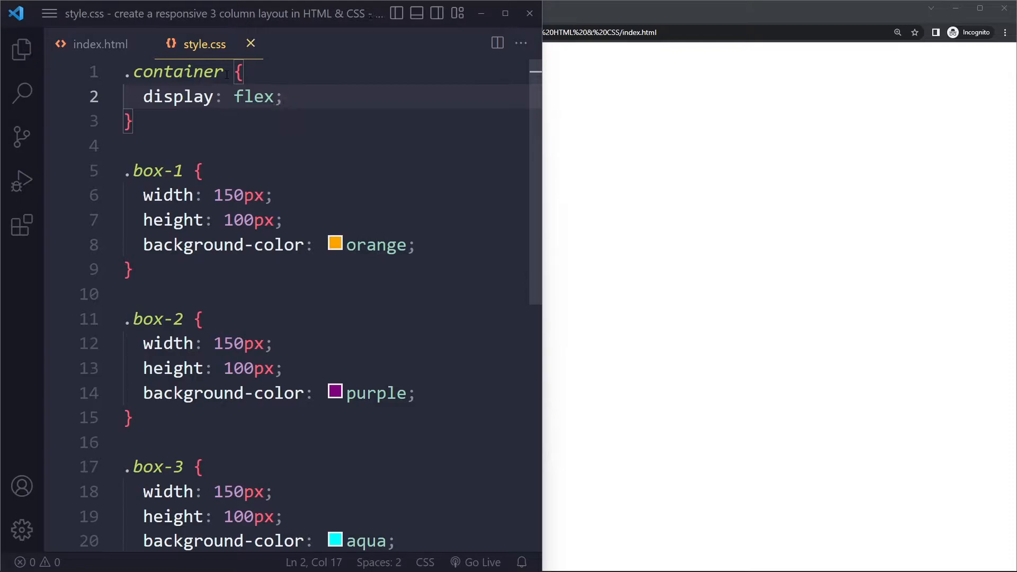
key(ctrl+/)
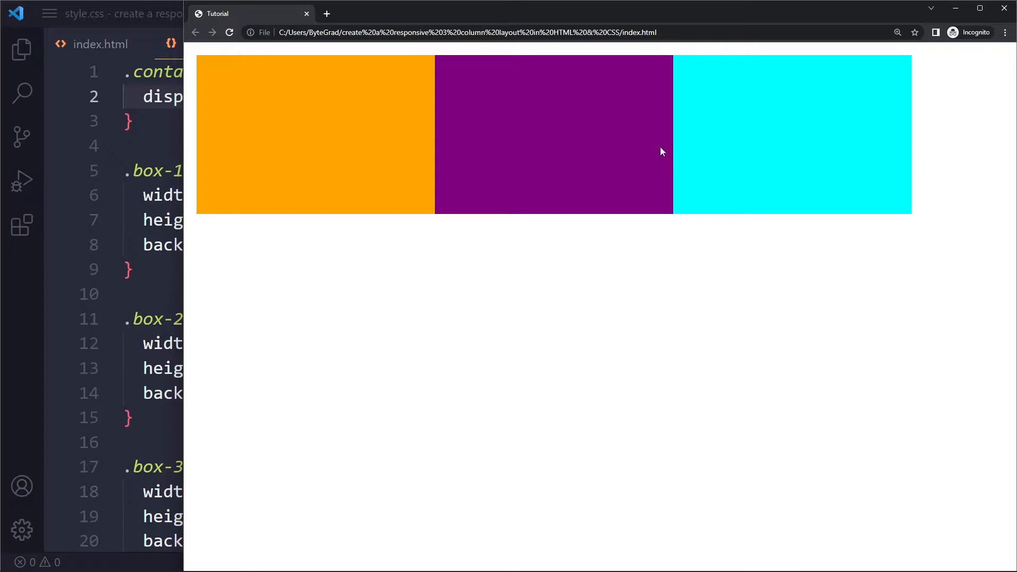
mouse_move(315, 109)
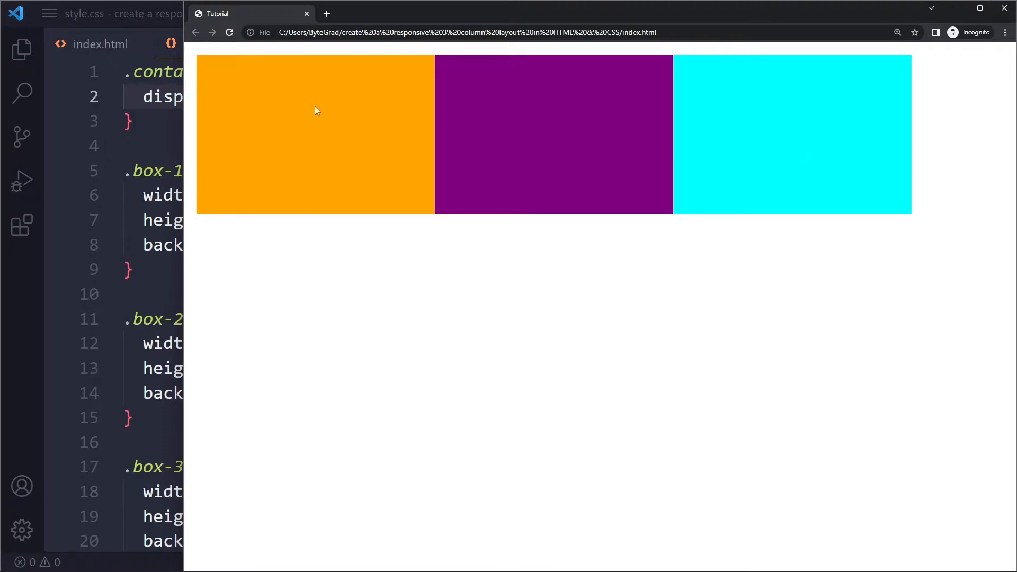
mouse_move(640, 111)
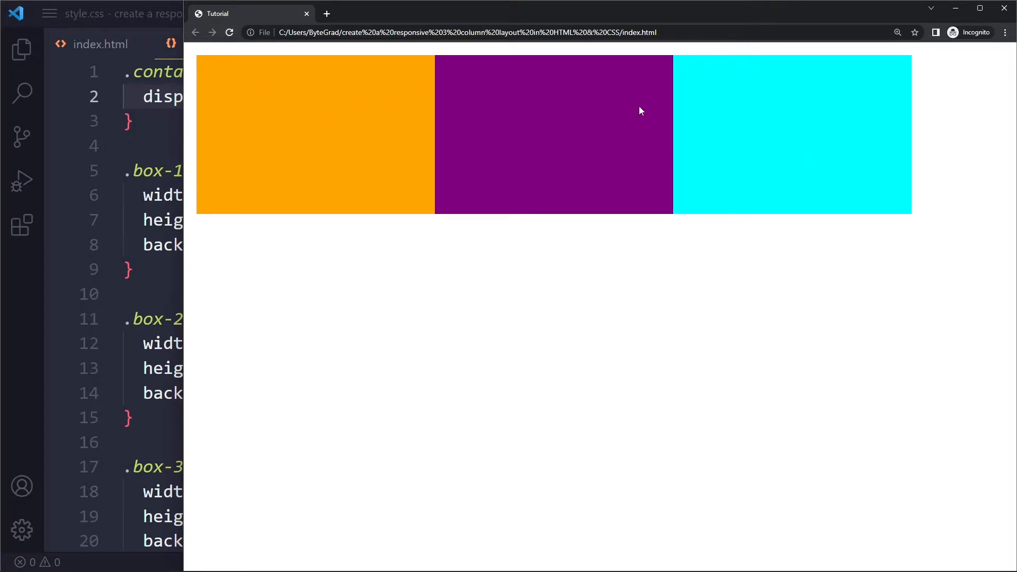
mouse_move(967, 136)
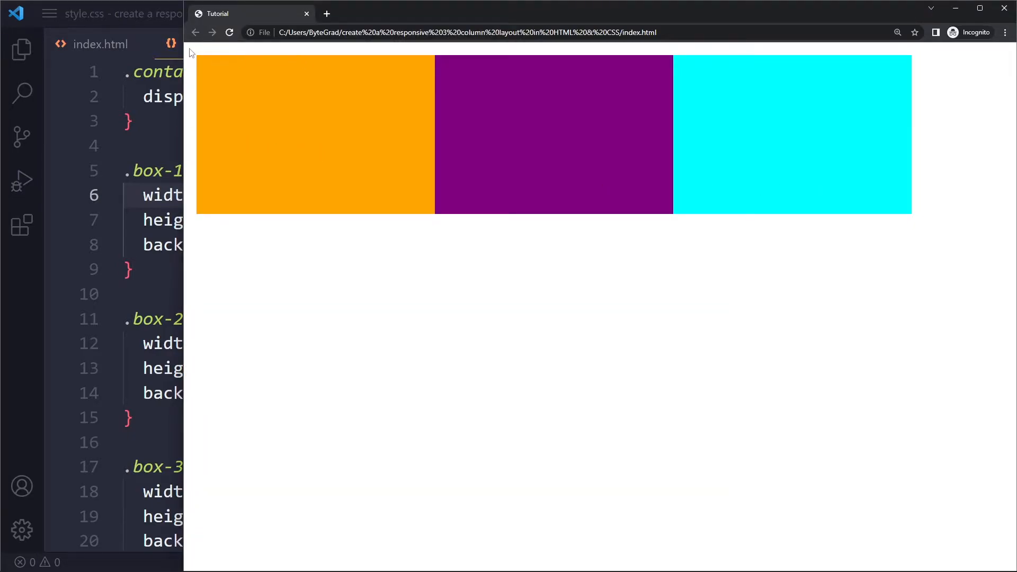
mouse_move(272, 57)
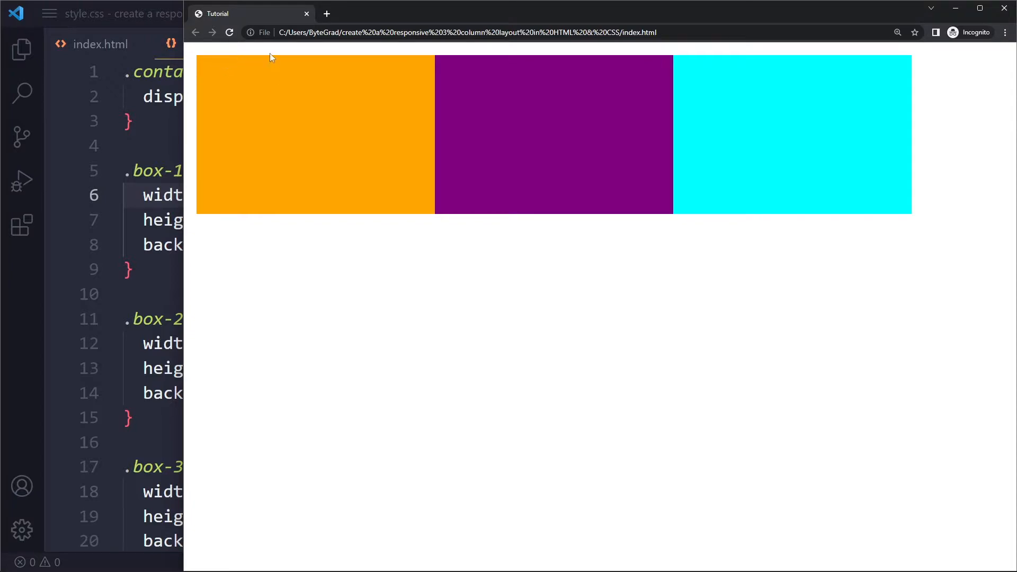
mouse_move(284, 53)
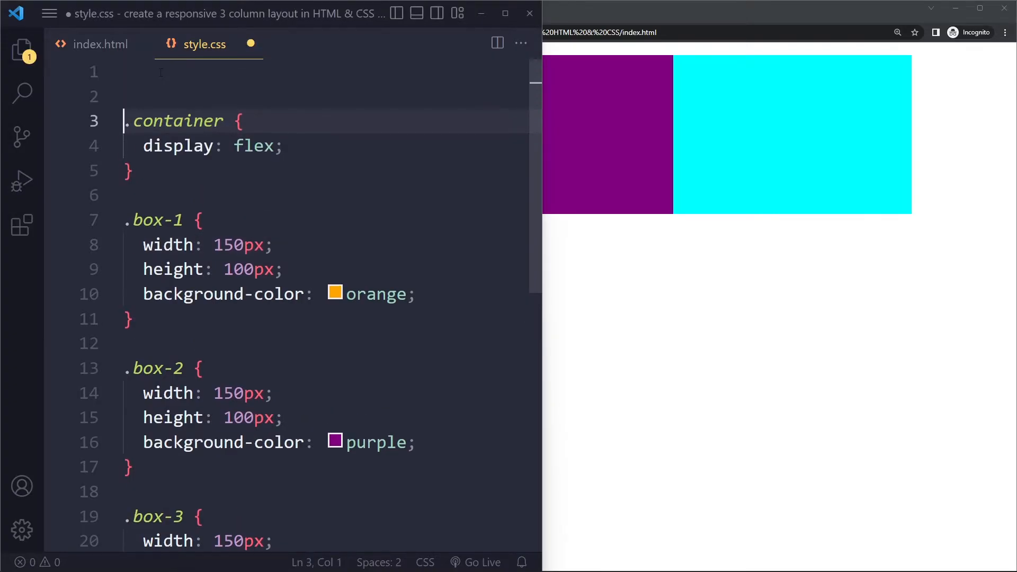
Add a * reset rule with padding 0, margin 0 and box-sizing border-box.
text(*)
click(332, 96)
text(padding: 0;)
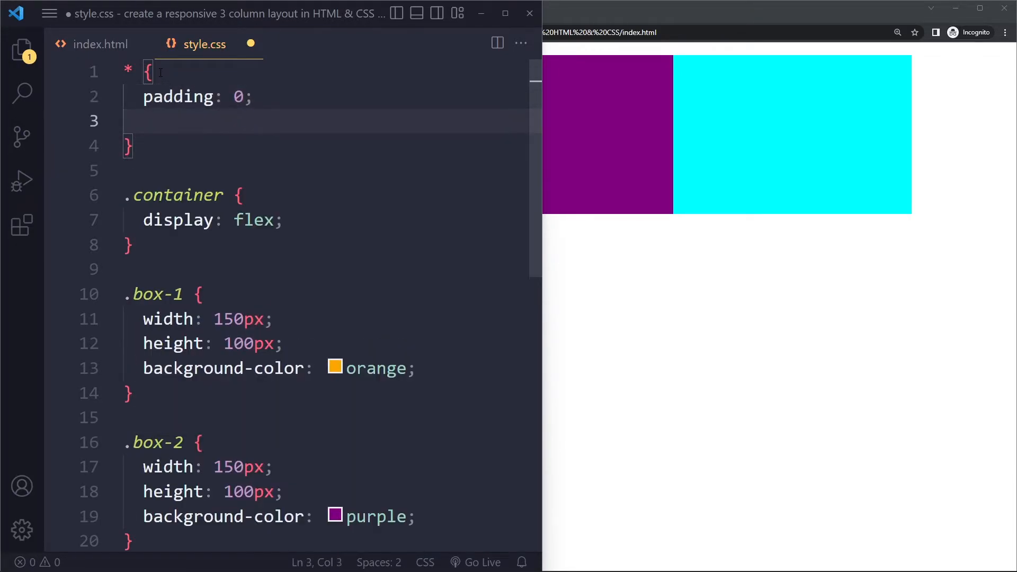
text(margin: 0;)
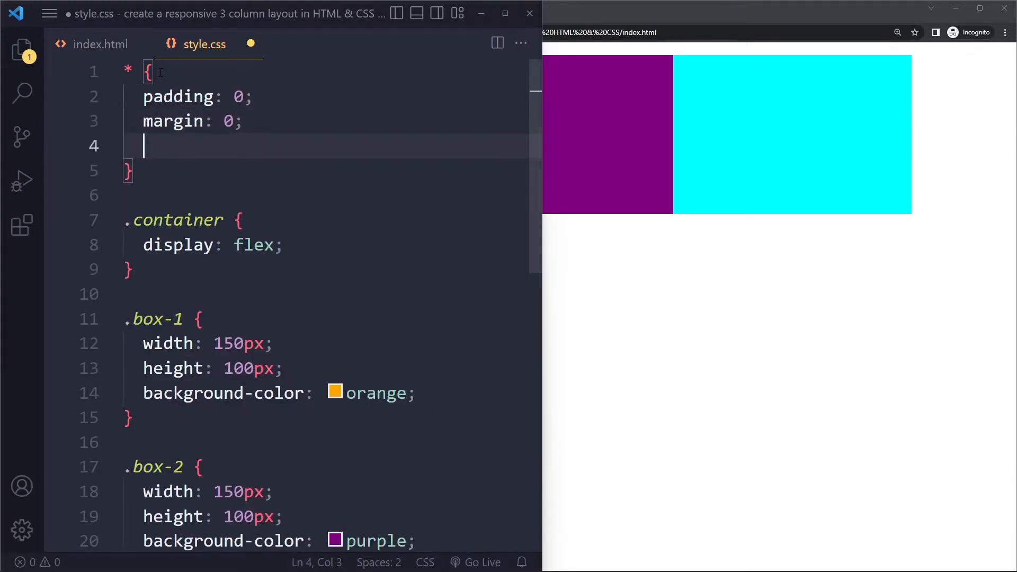
text(box-sizing: bor)
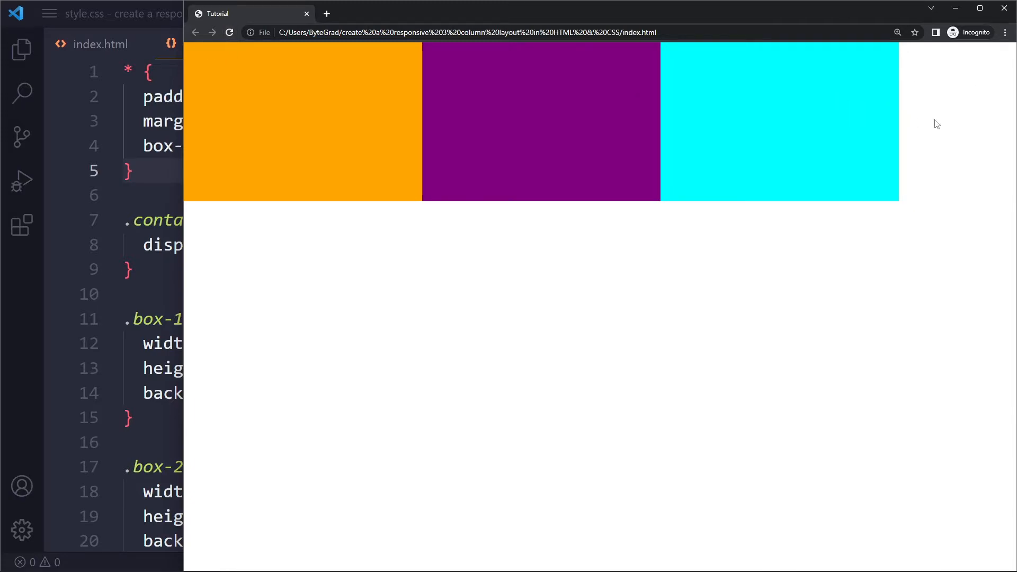
mouse_move(988, 123)
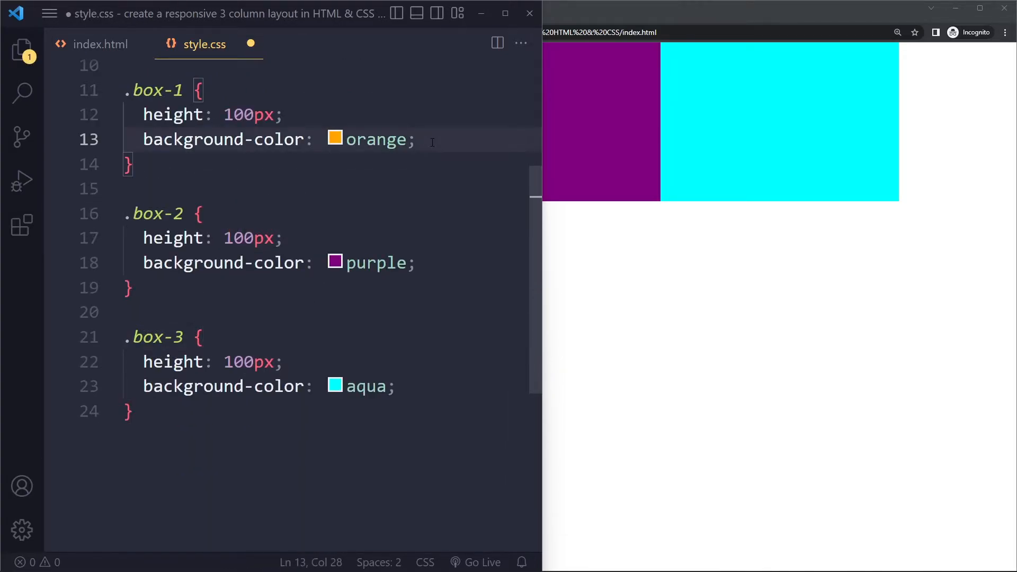
Give the box rules flex values (flex: 1, flex: 3) and save the stylesheet.
click(283, 114)
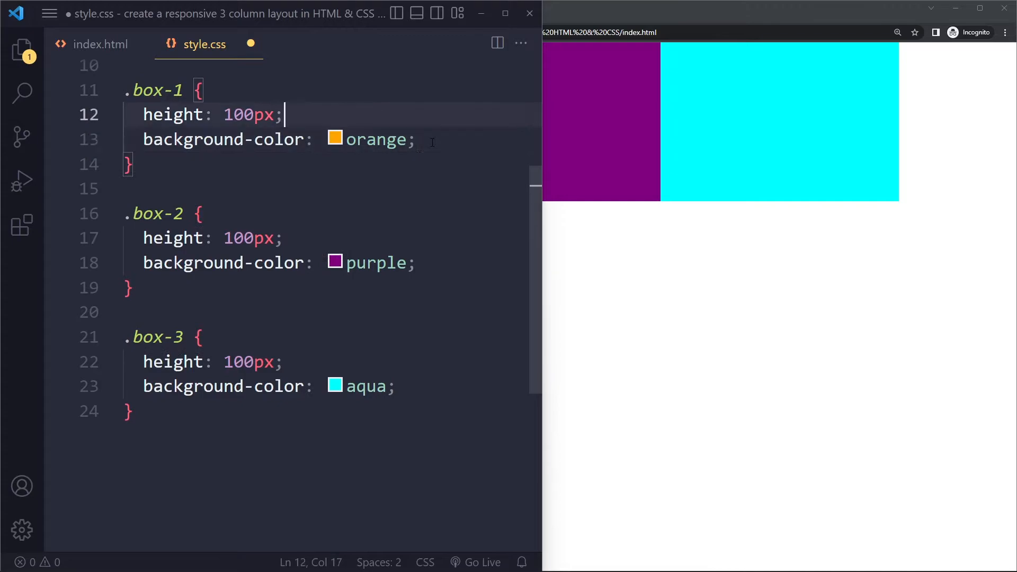
text(flex: 1)
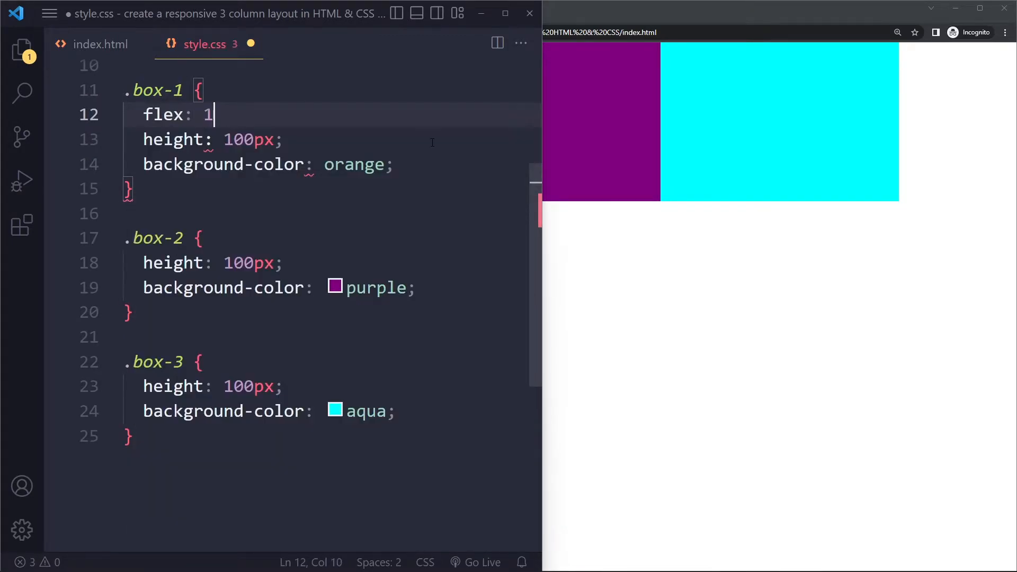
text(flex: 1;)
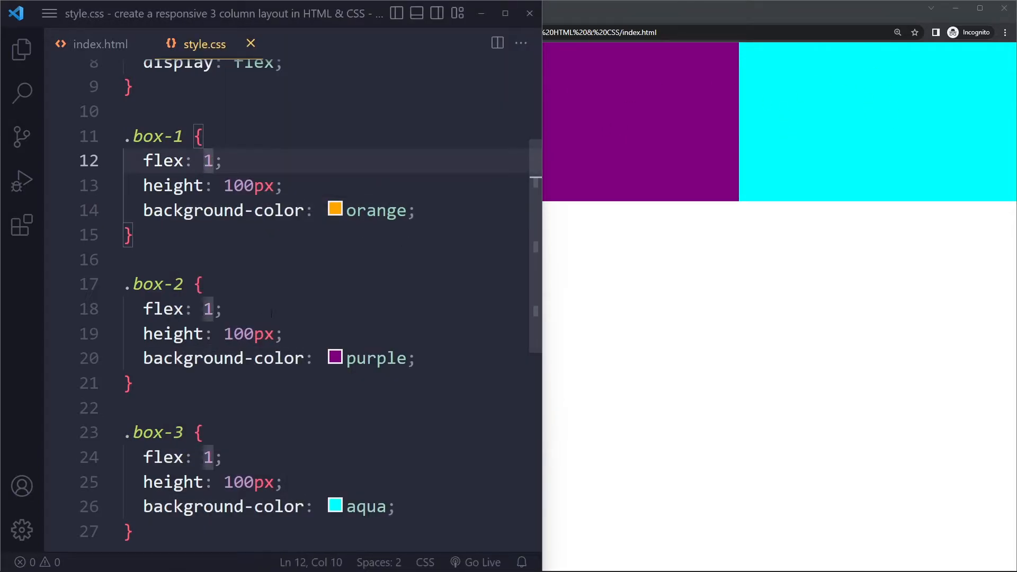
text(3)
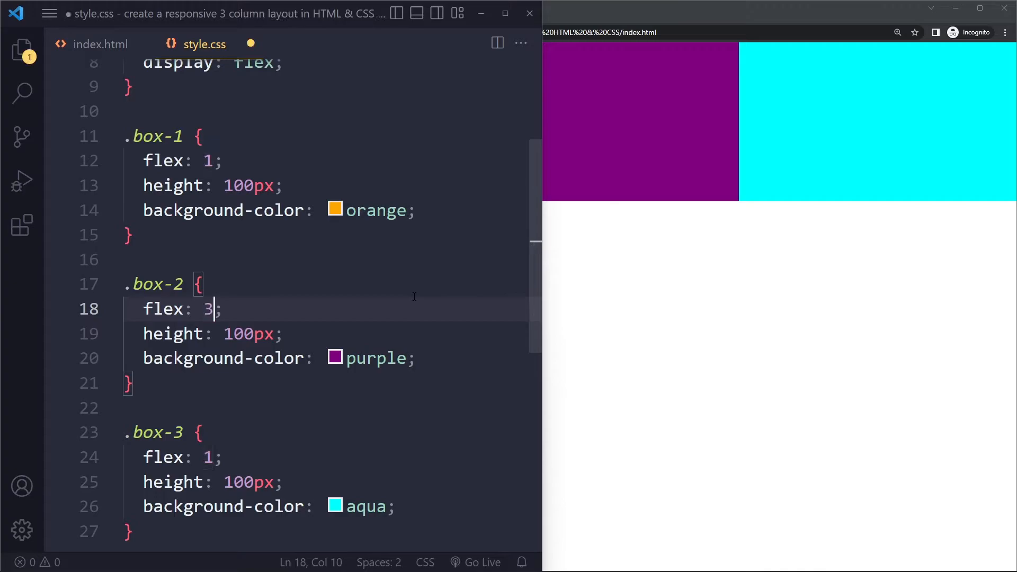
key(ctrl+s)
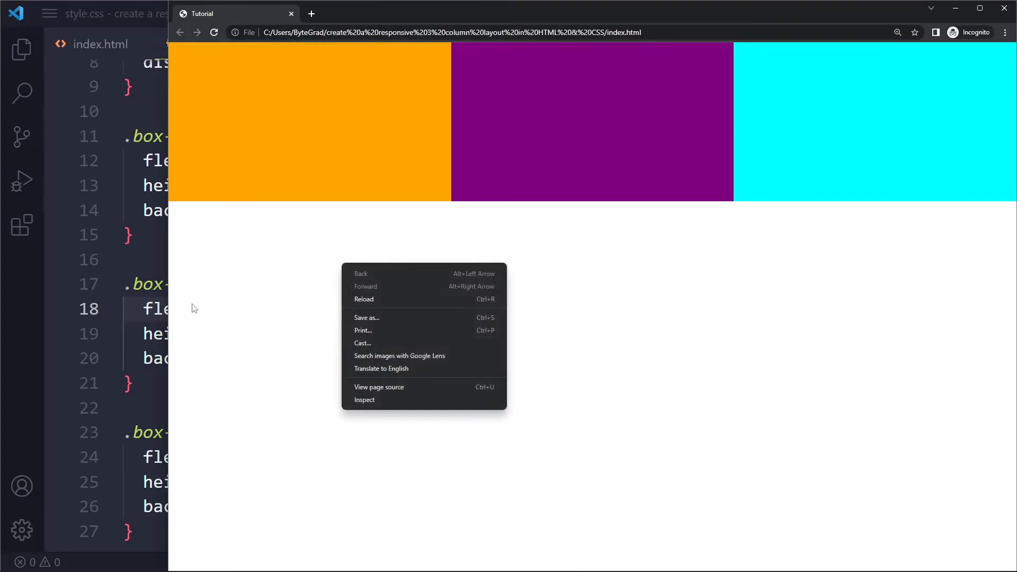
Inspect the page and enable the responsive device toolbar in Chrome's dev tools.
click(364, 399)
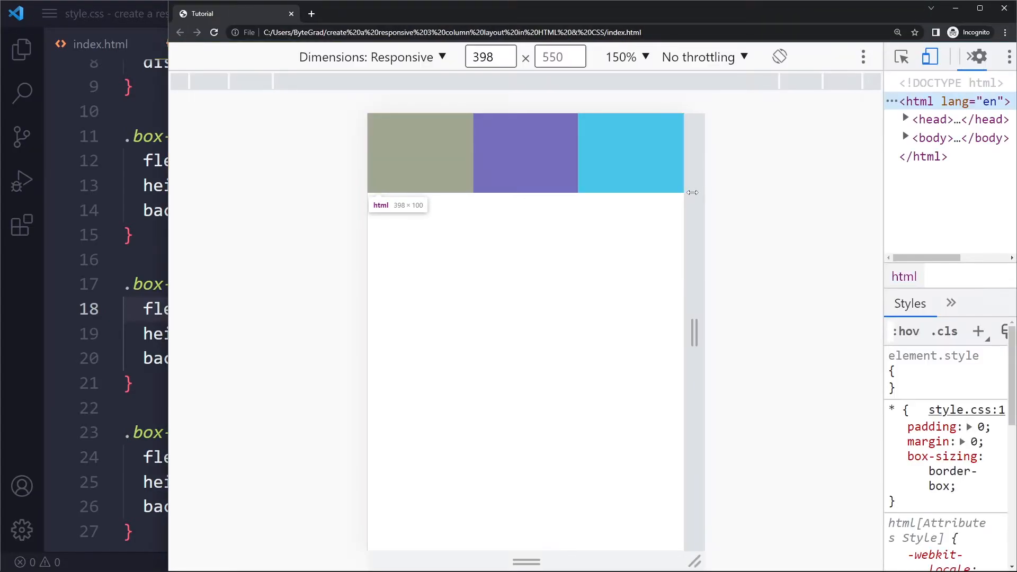
click(623, 57)
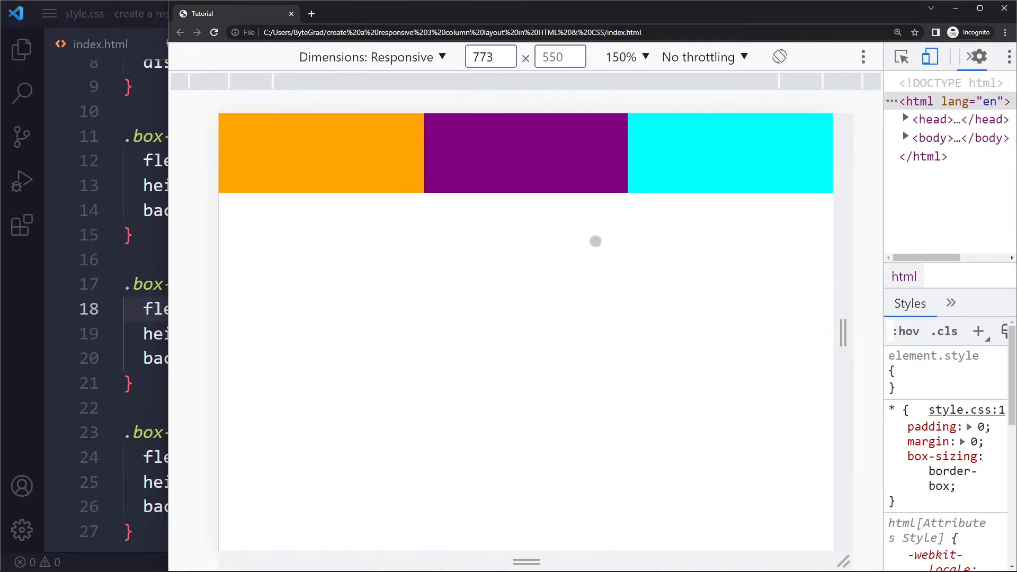
mouse_move(622, 164)
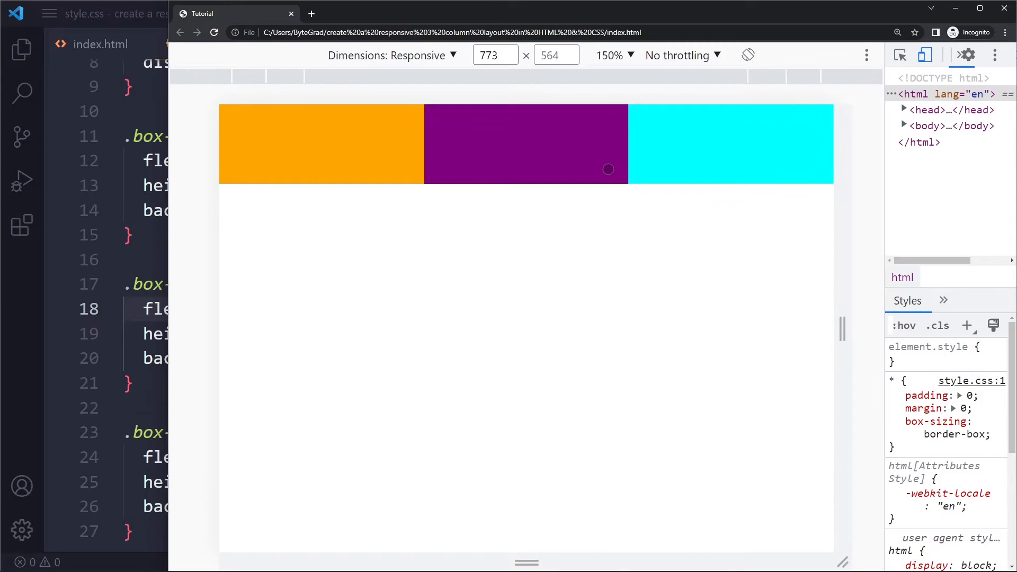
mouse_move(836, 274)
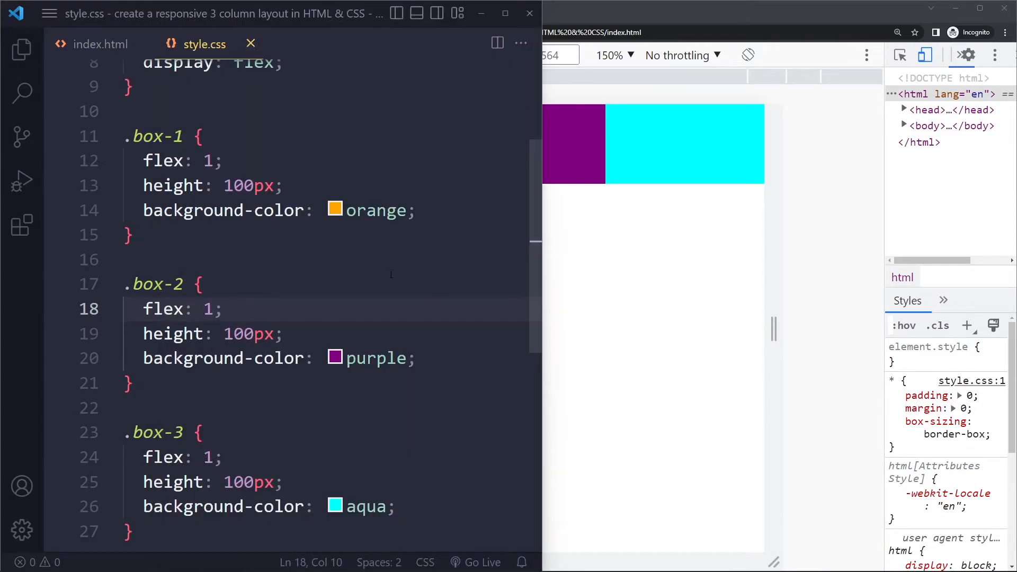
scroll(down, 3)
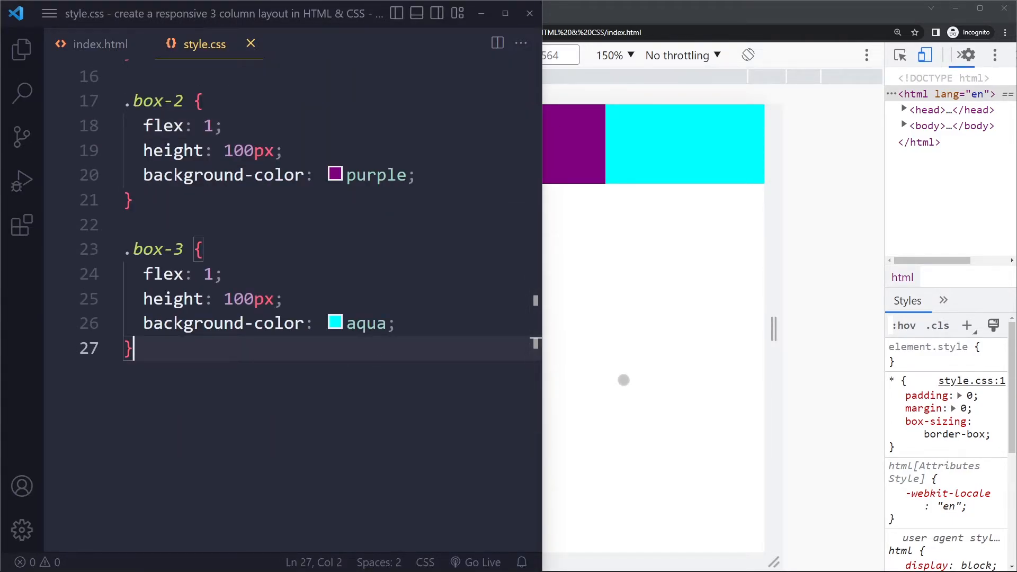
text(@media)
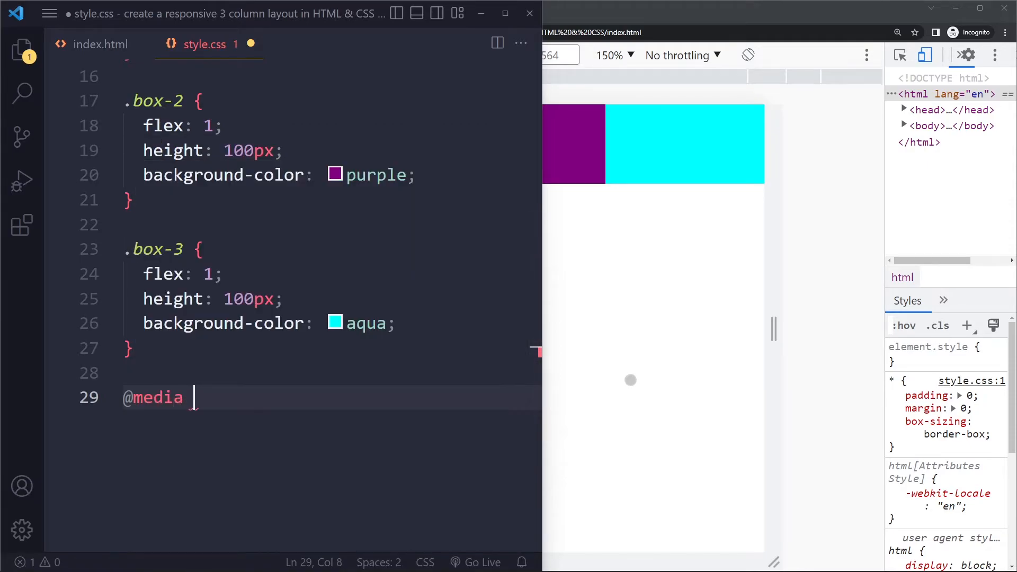
text((max-wid)
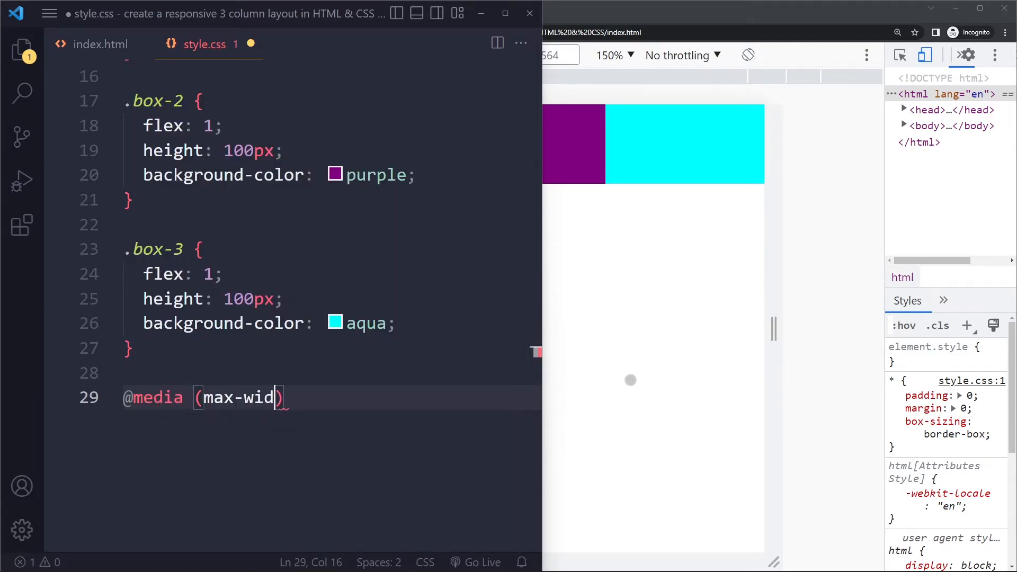
text(th:)
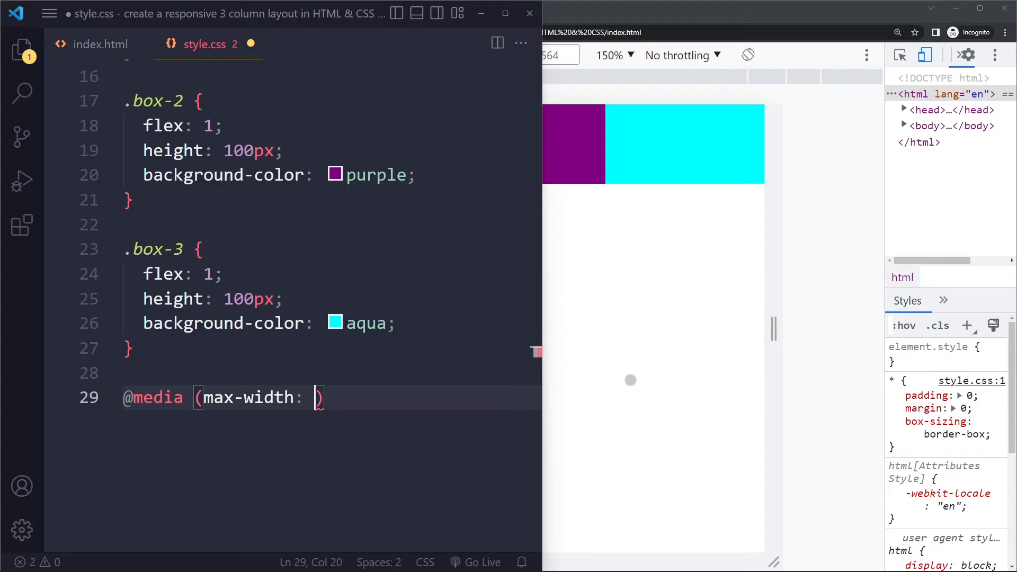
text(600px) {)
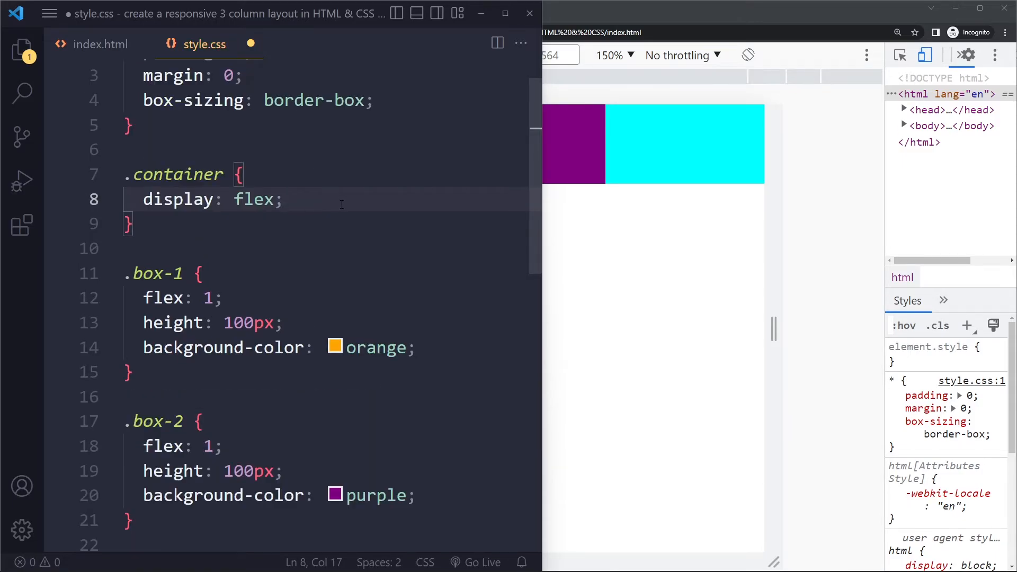
key(Enter)
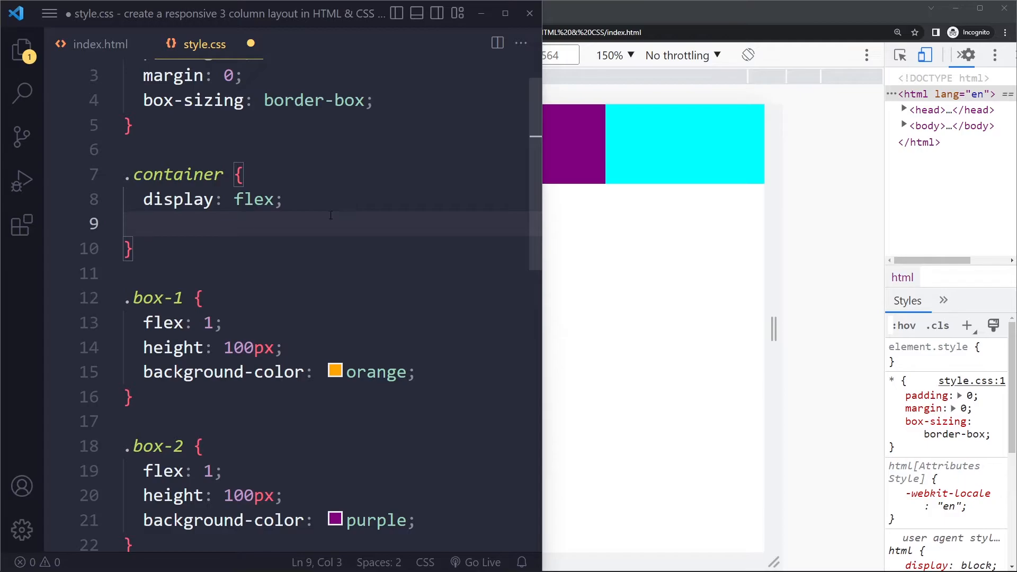
scroll(down, 3)
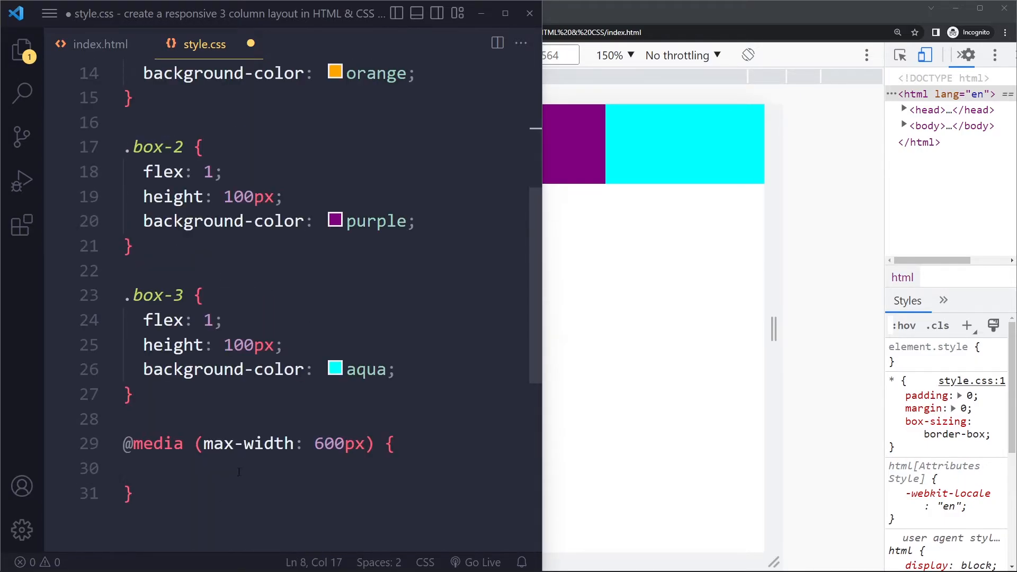
text(.container)
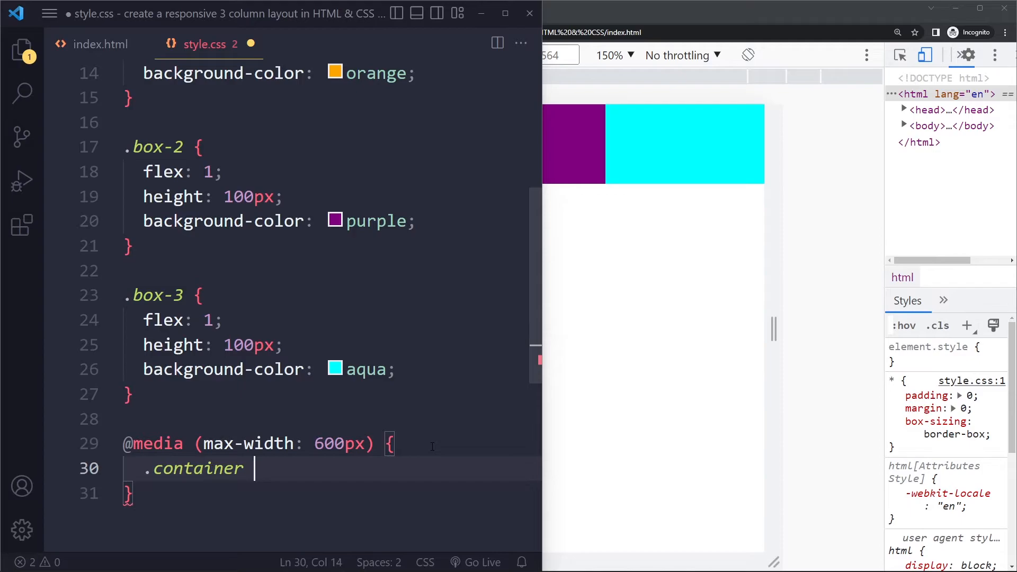
text(flex-direction: row;)
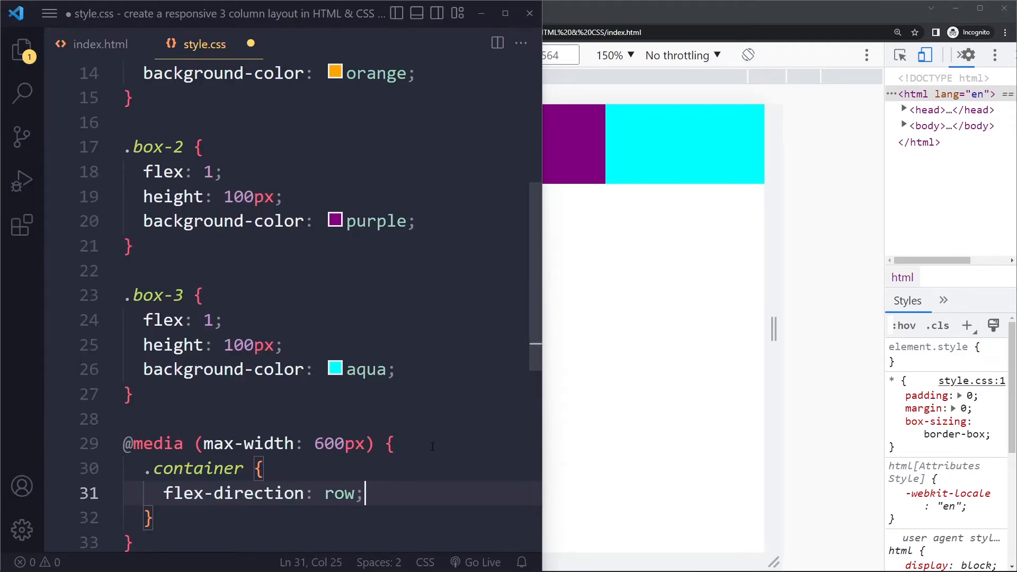
scroll(down, 3)
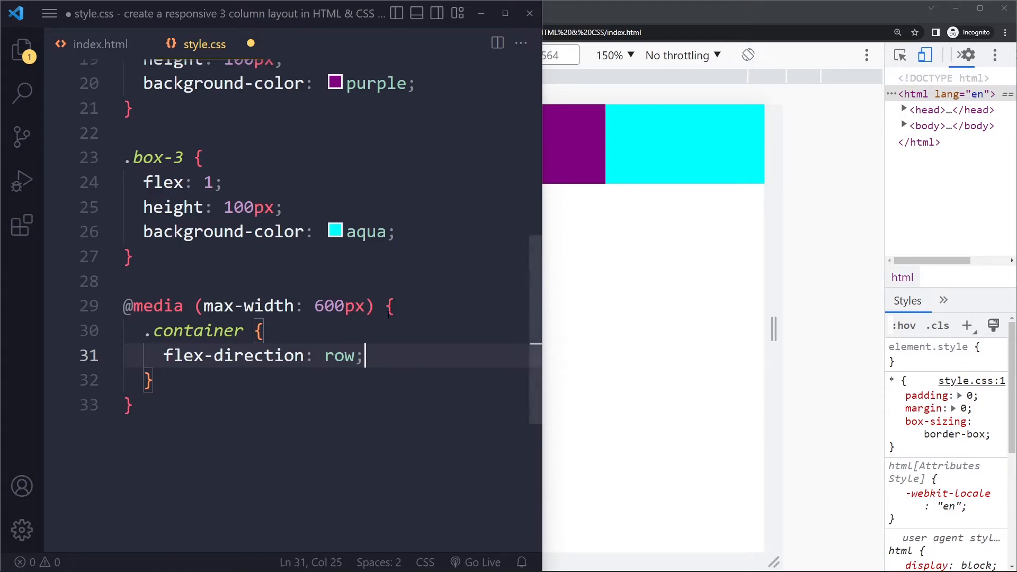
double_click(340, 356)
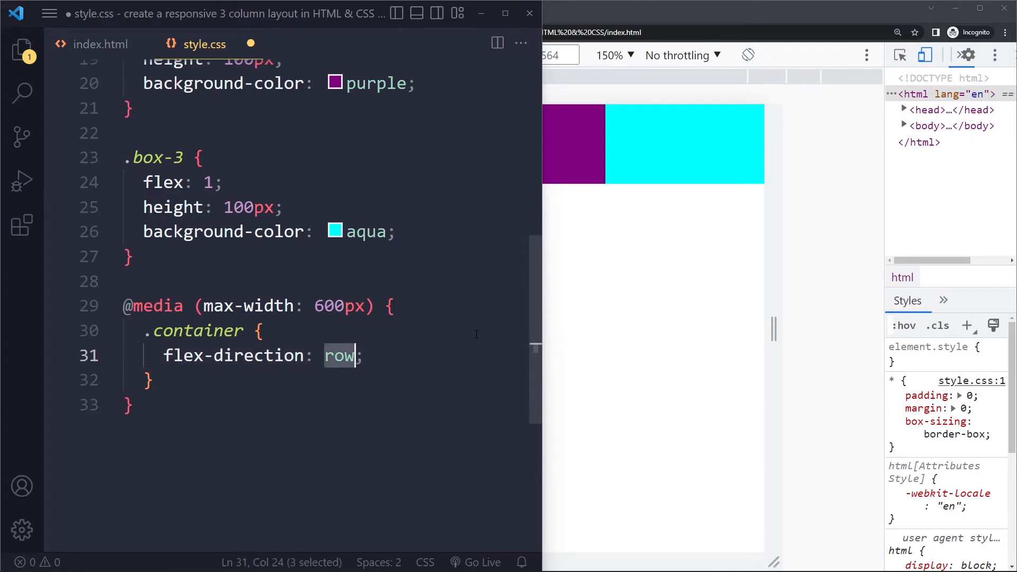
text(column)
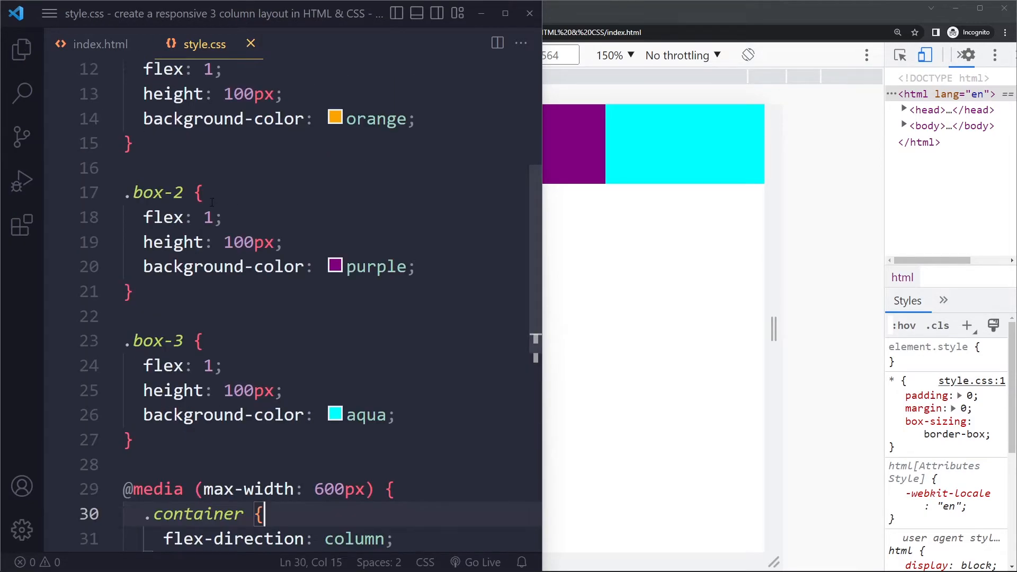
Give the container a 500px height inside the media query.
scroll(down, 3)
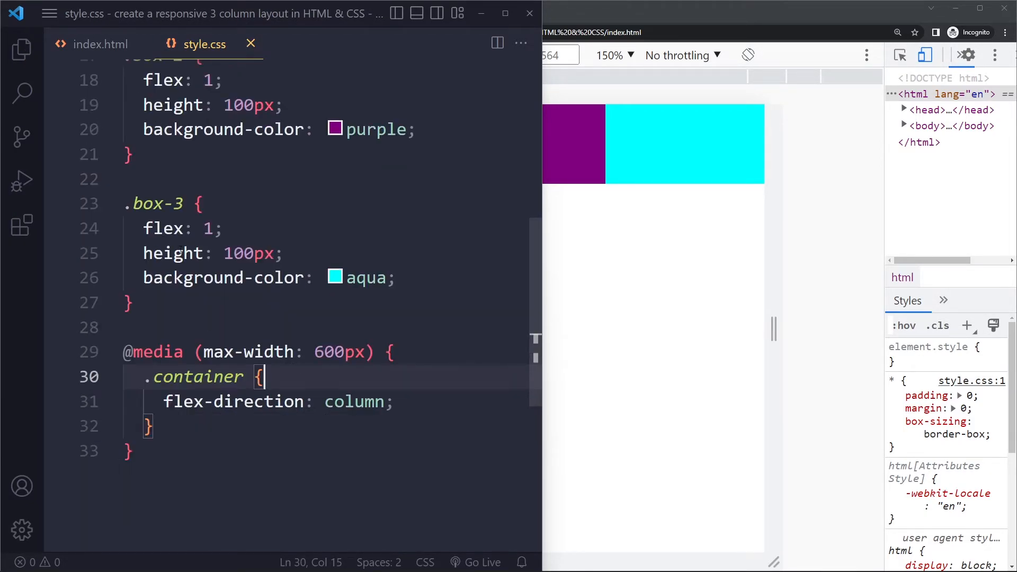
scroll(up, 3)
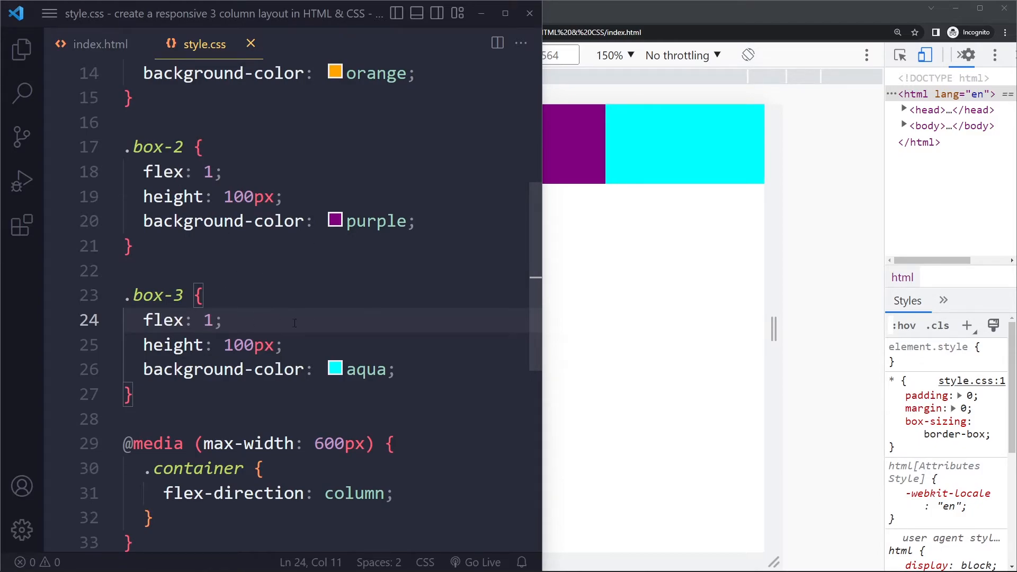
click(384, 493)
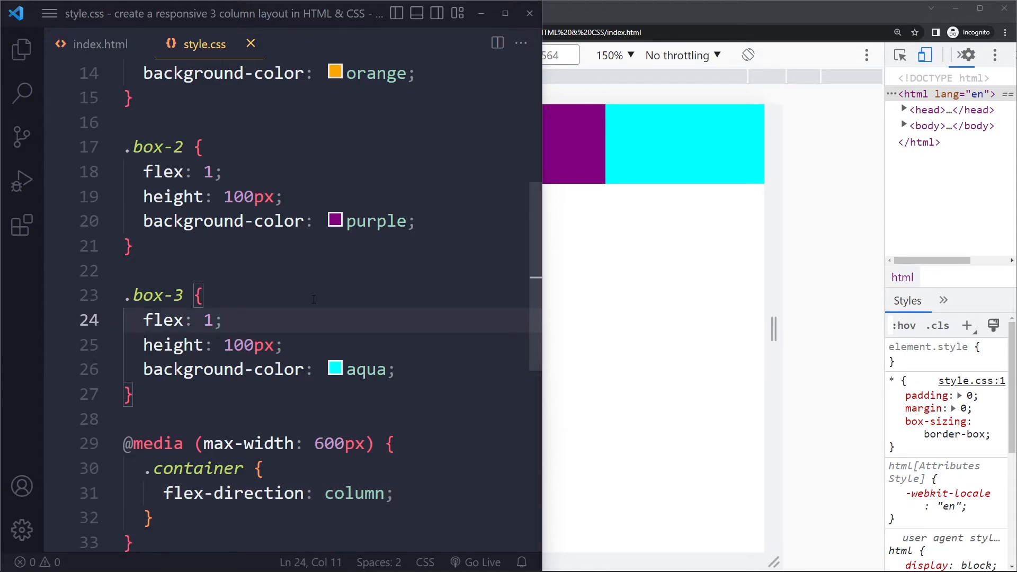
scroll(up, 3)
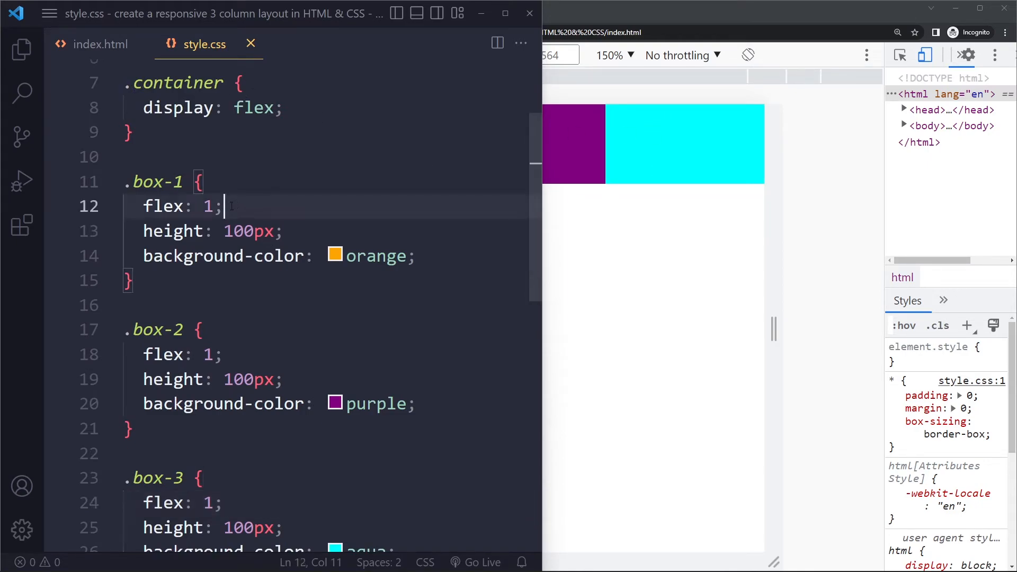
click(284, 108)
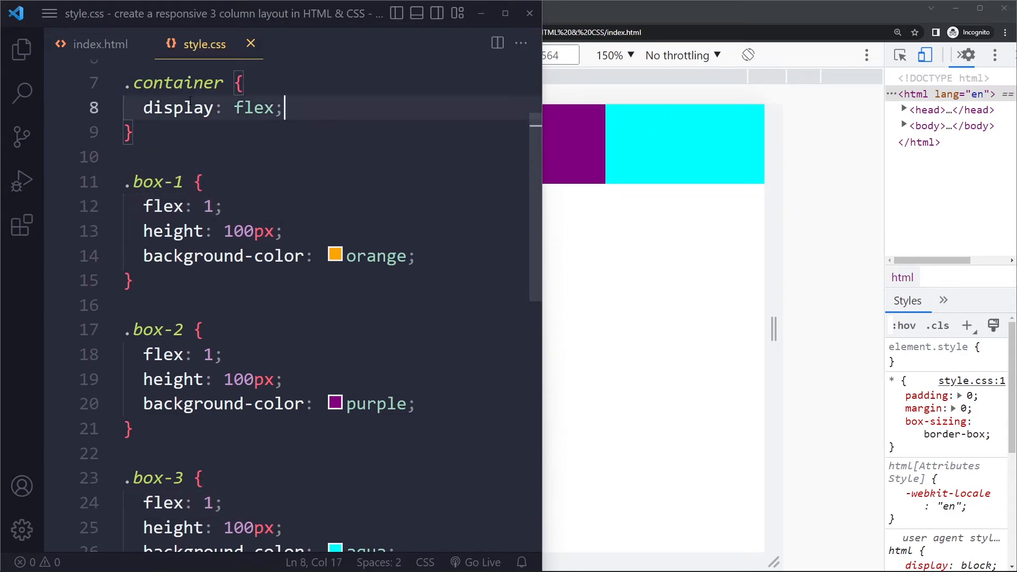
scroll(down, 3)
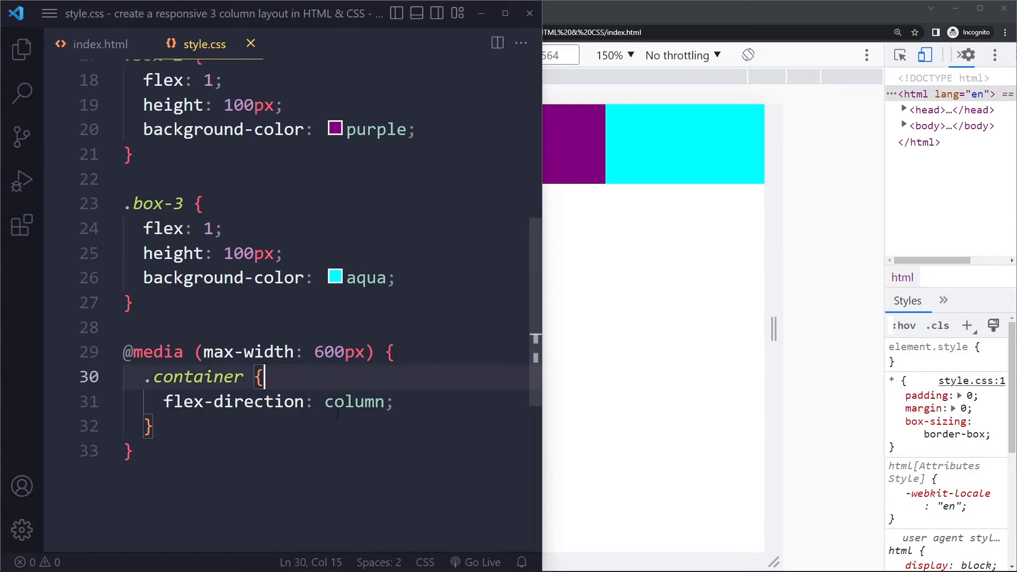
text(height:)
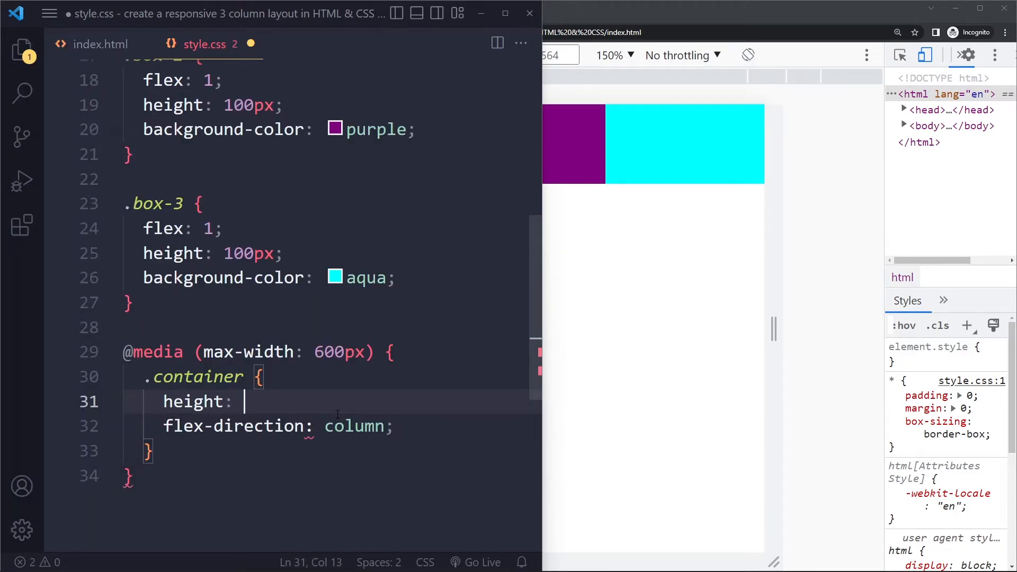
text(500px;)
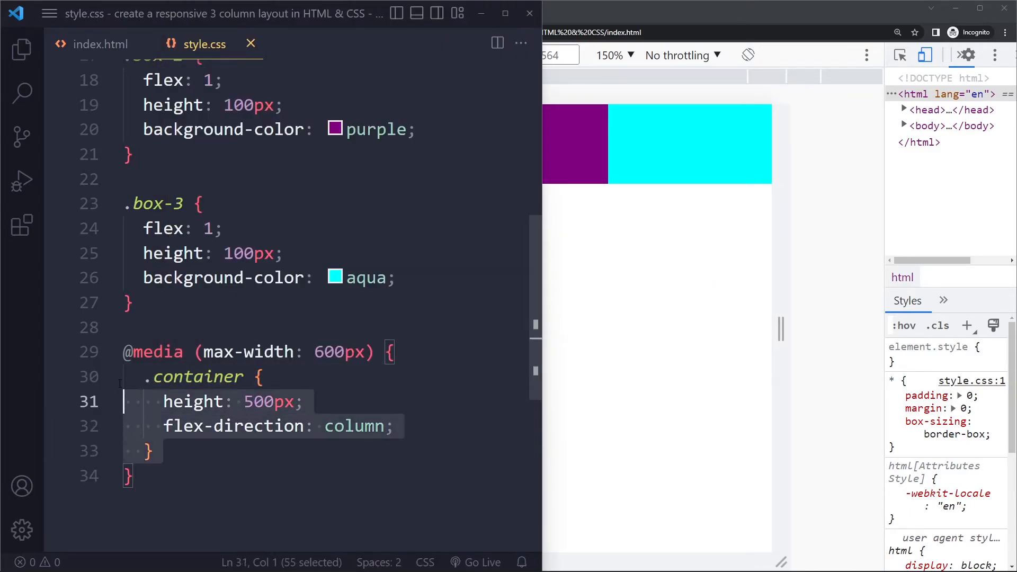
Delete the whole media query block and view the full-width row of boxes in Chrome.
key(Delete)
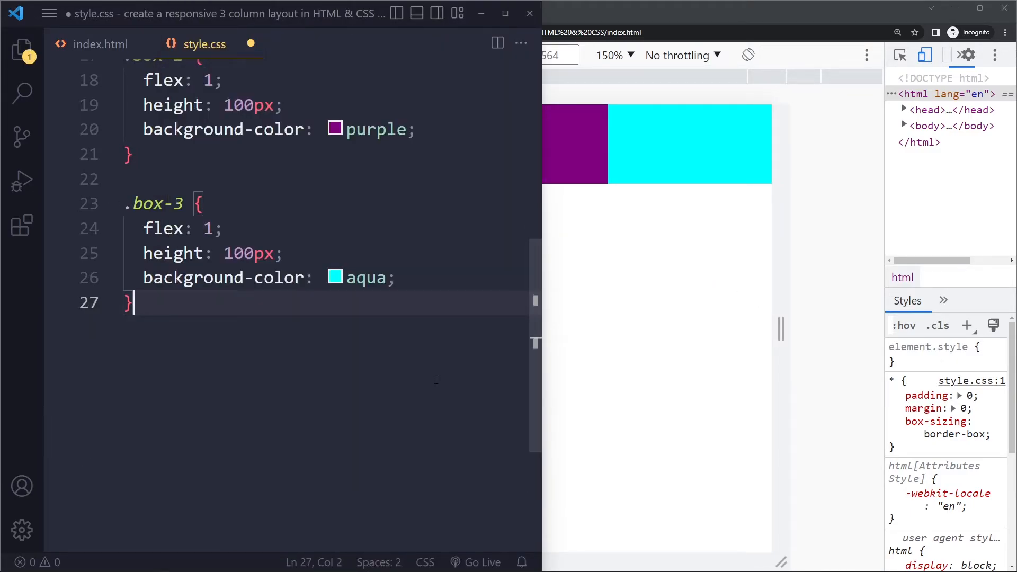
click(214, 33)
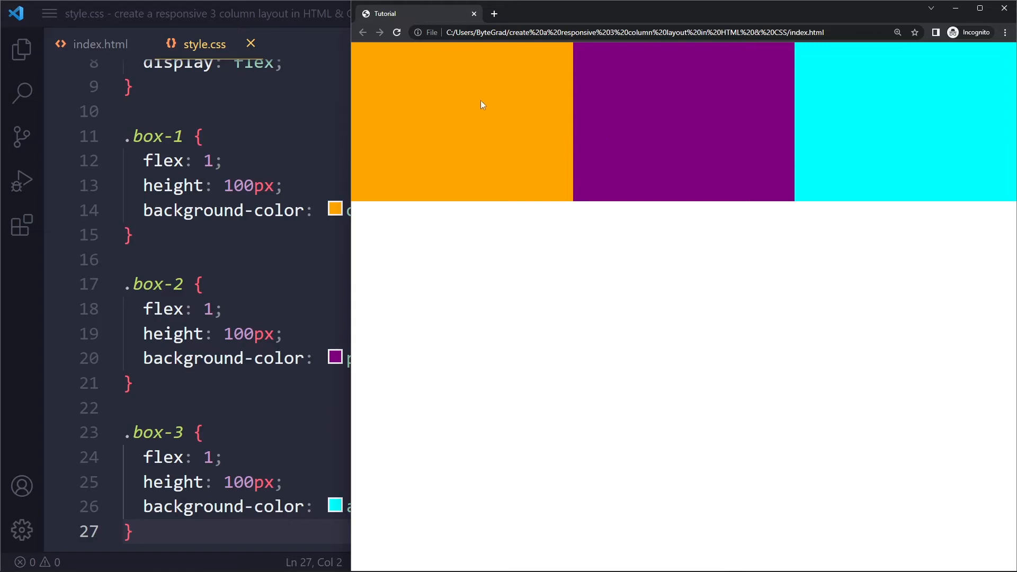
mouse_move(809, 96)
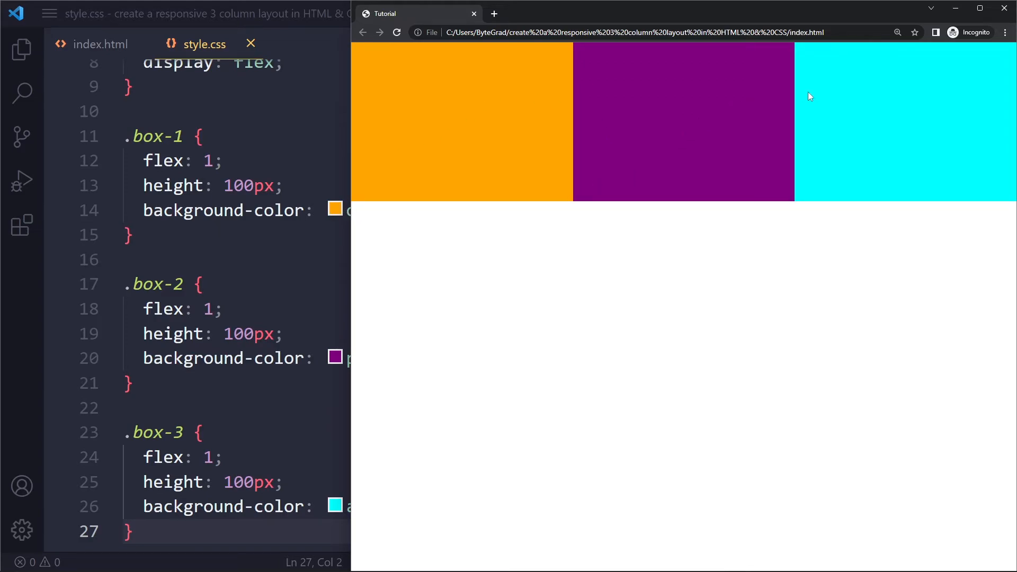
mouse_move(412, 212)
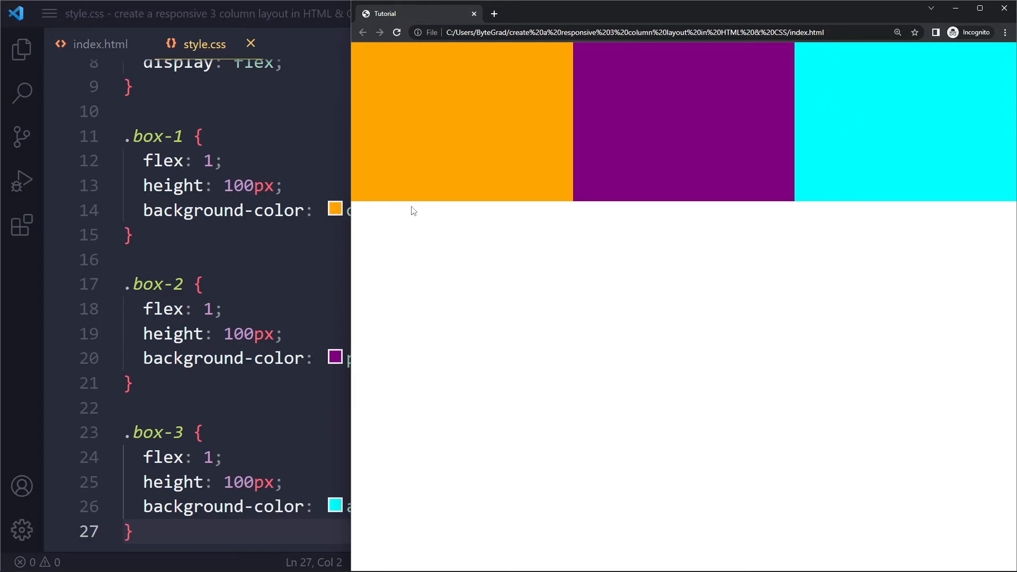
mouse_move(355, 247)
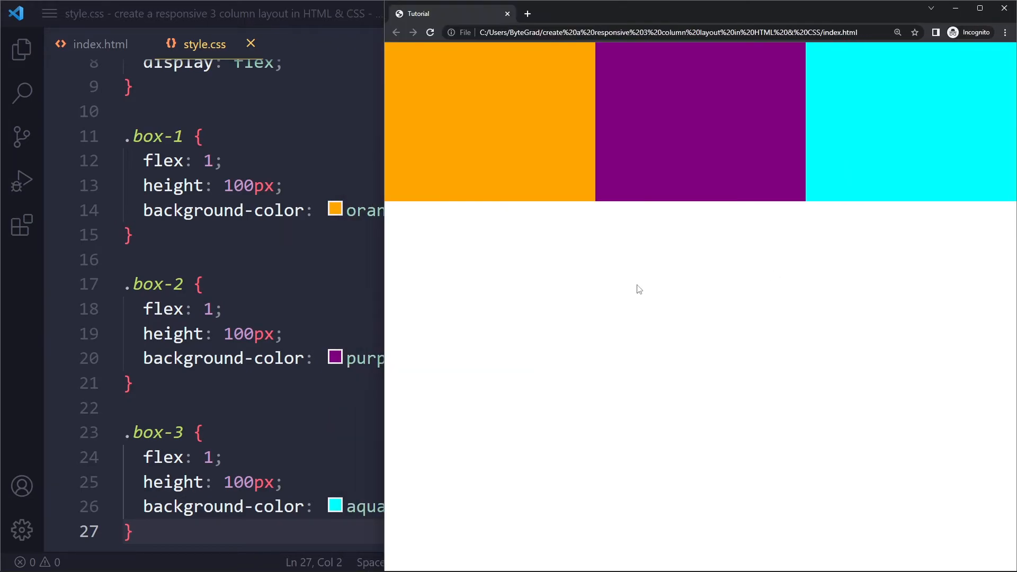
mouse_move(863, 146)
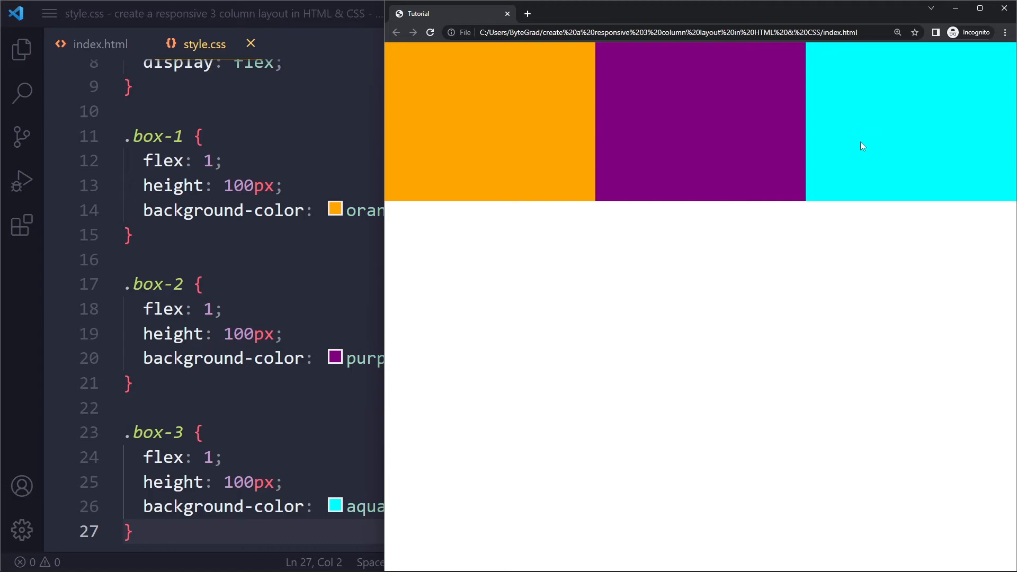
mouse_move(962, 219)
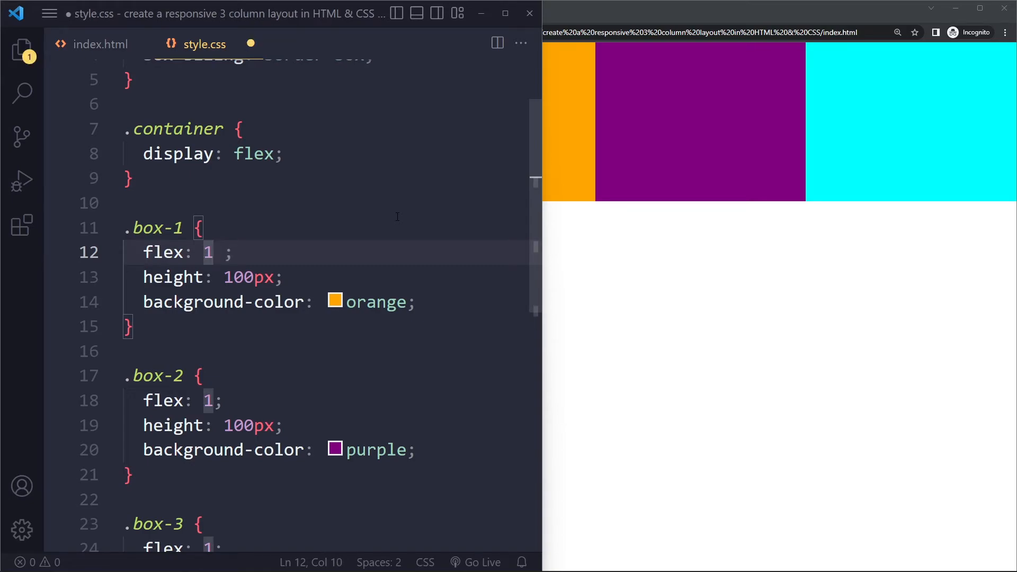
Change the boxes' flex values to 1 100px.
text(1)
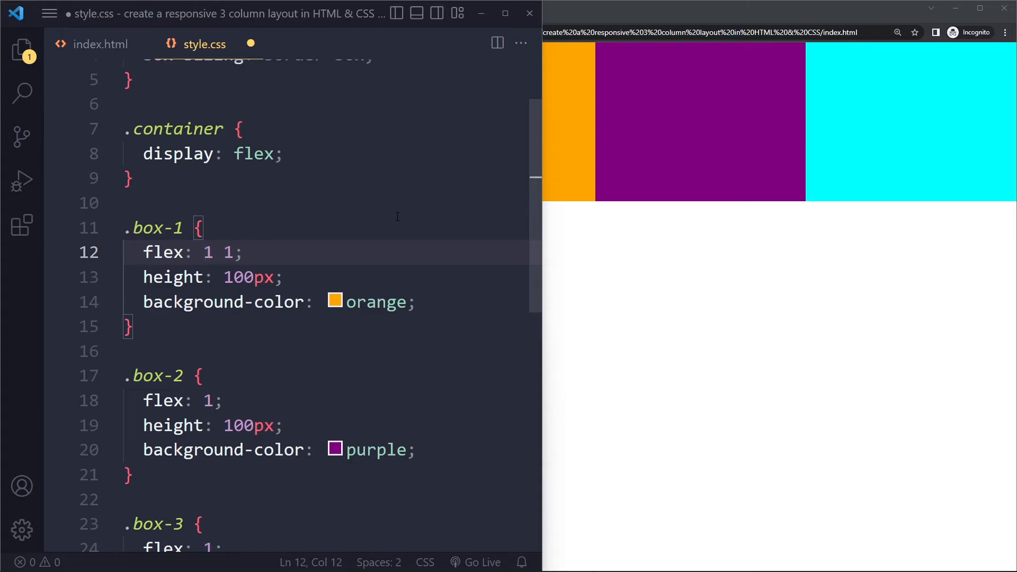
text(100px)
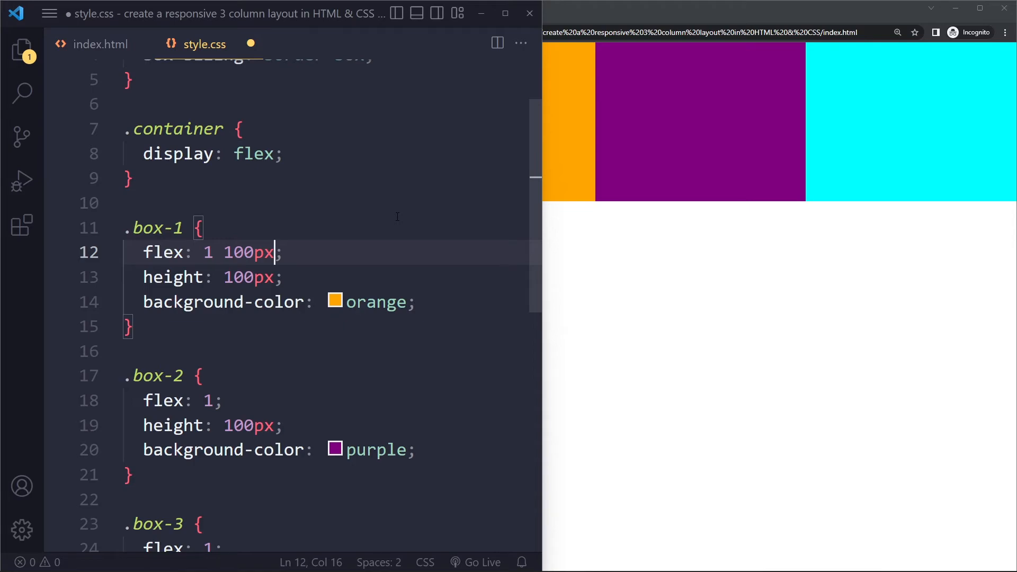
scroll(down, 3)
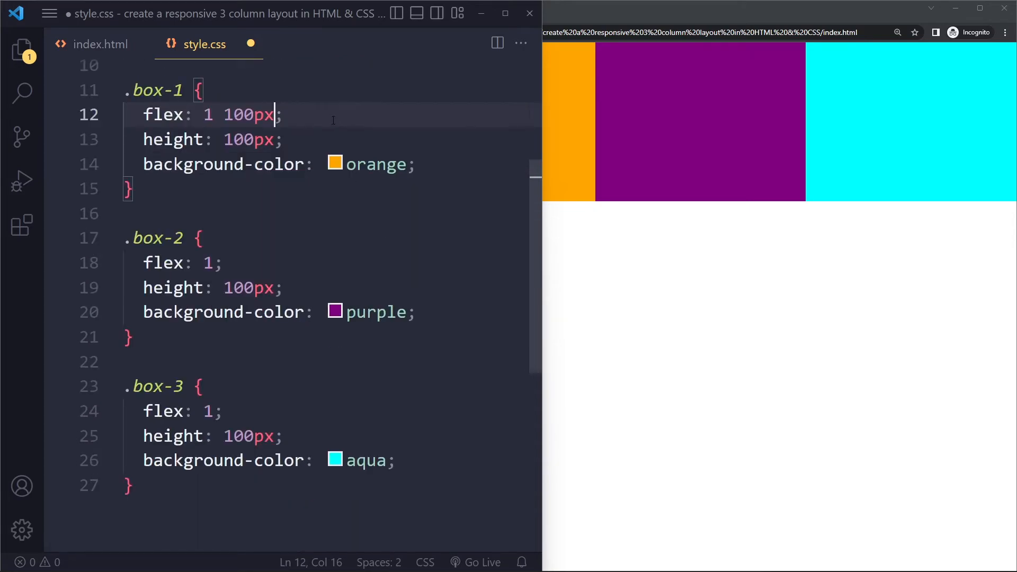
click(280, 115)
text( 100px)
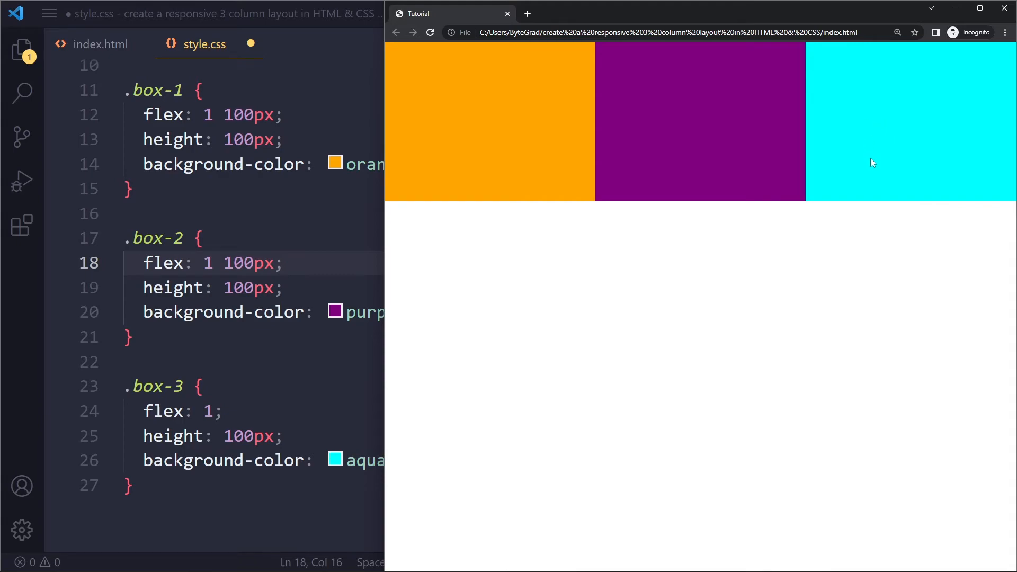
mouse_move(275, 421)
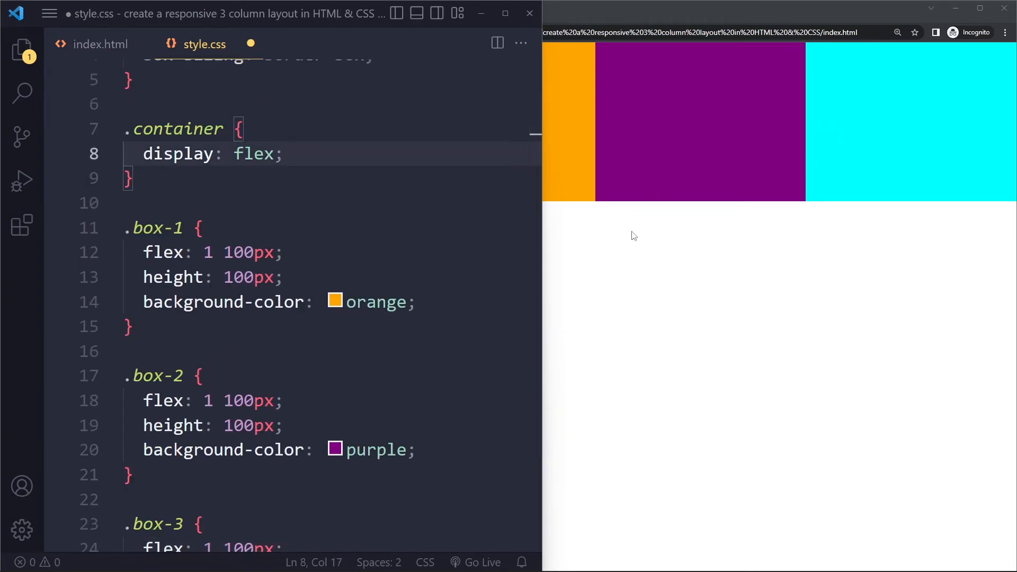
Add flex-wrap: wrap to the .container rule via autocomplete.
text(flex-)
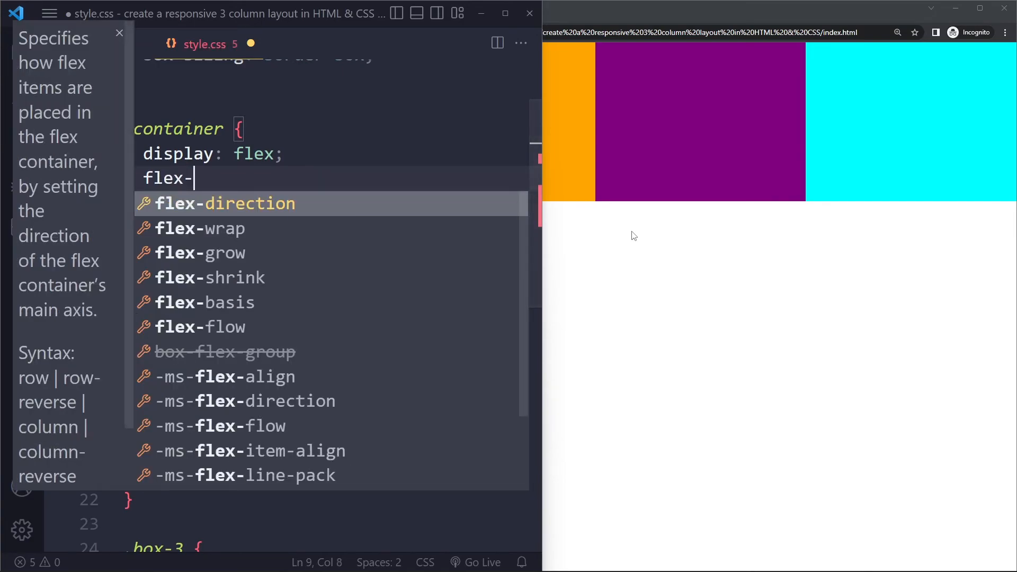
click(201, 229)
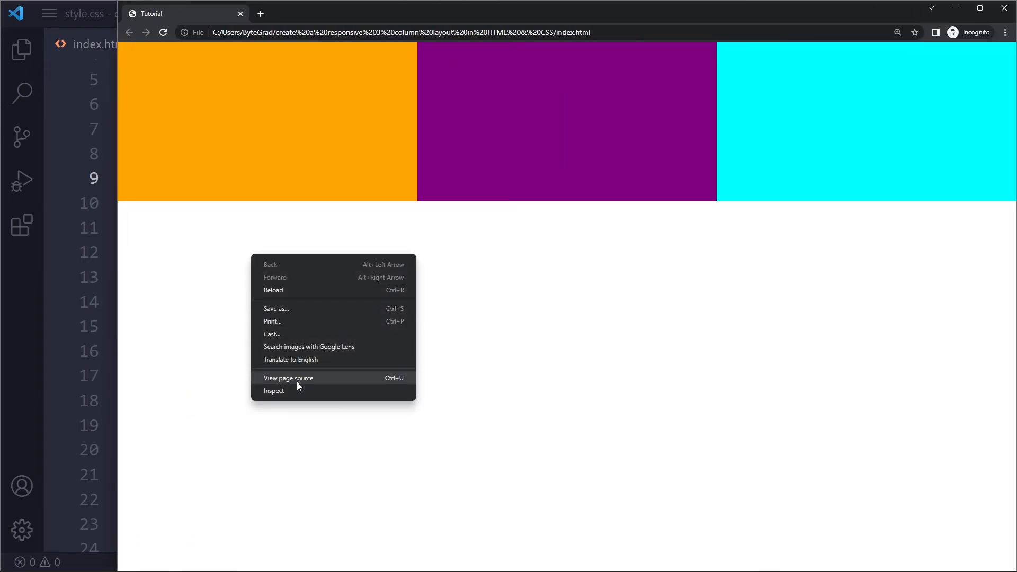
Inspect the page in DevTools at a narrow viewport so the aqua box wraps below the others.
click(273, 391)
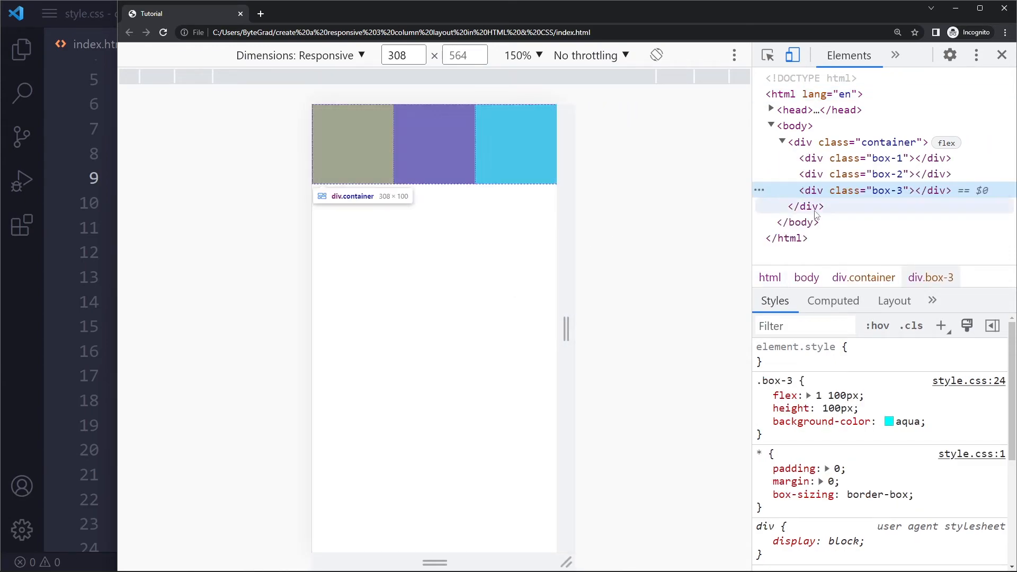
click(833, 300)
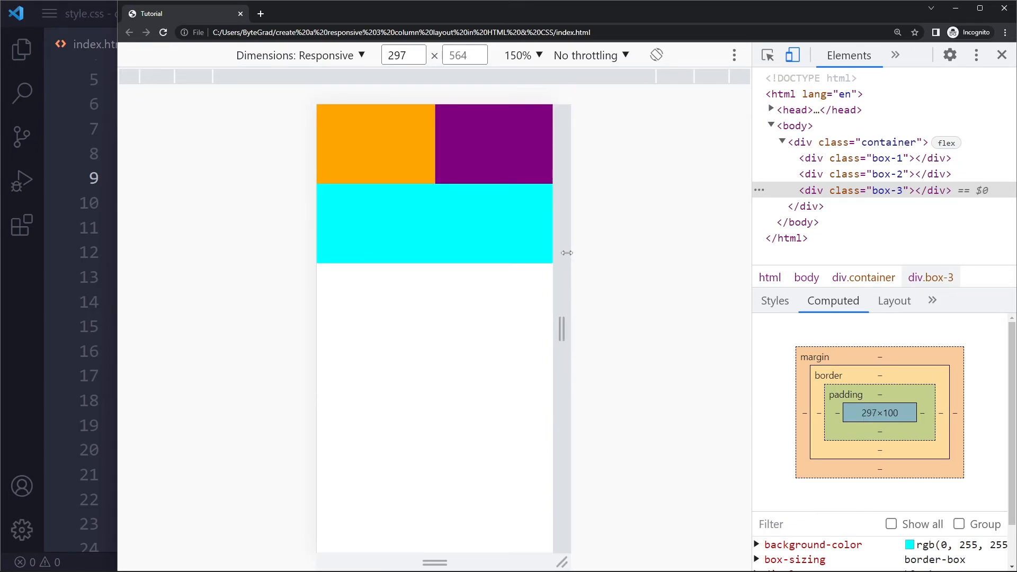
mouse_move(591, 147)
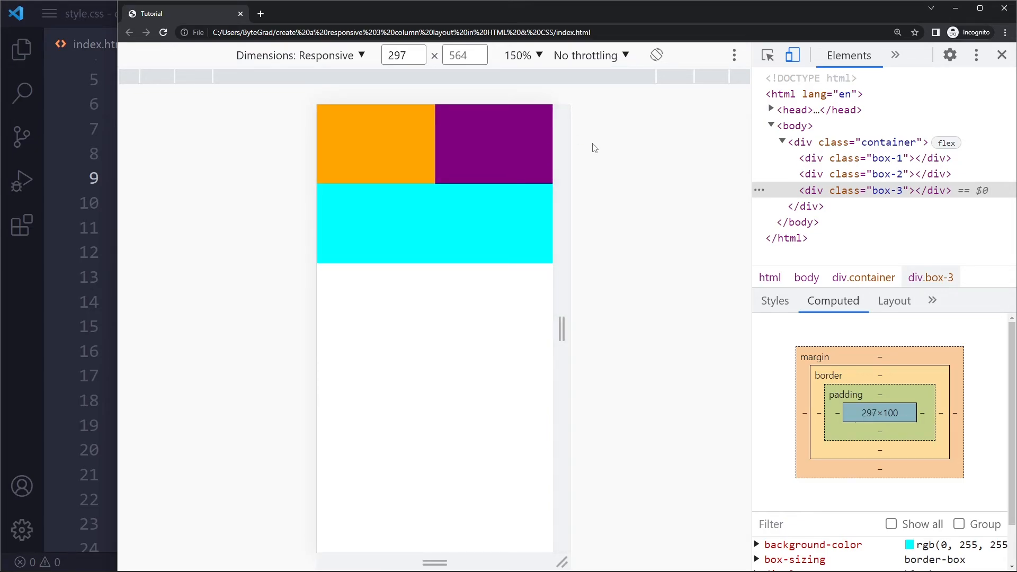
mouse_move(435, 207)
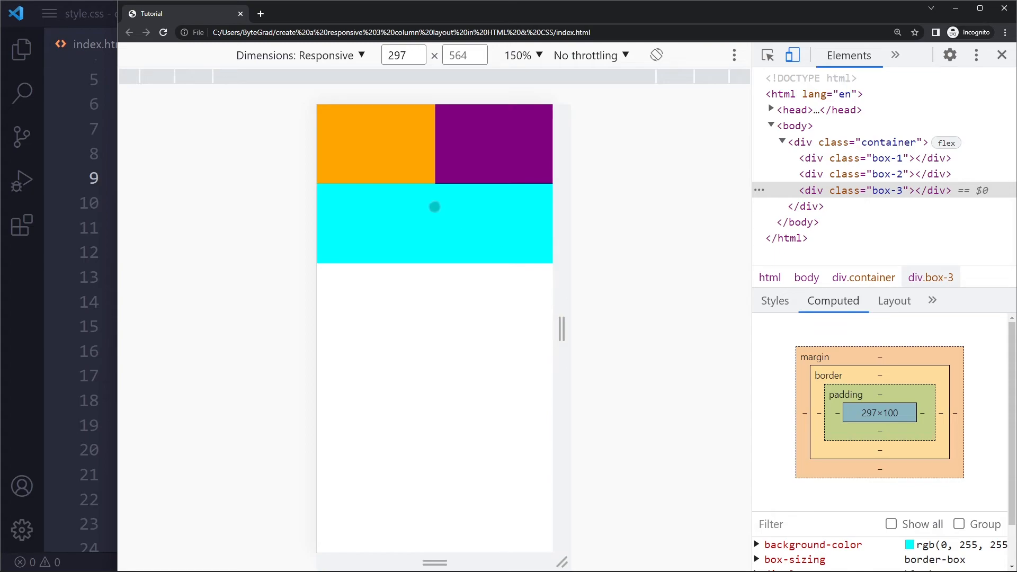
mouse_move(545, 213)
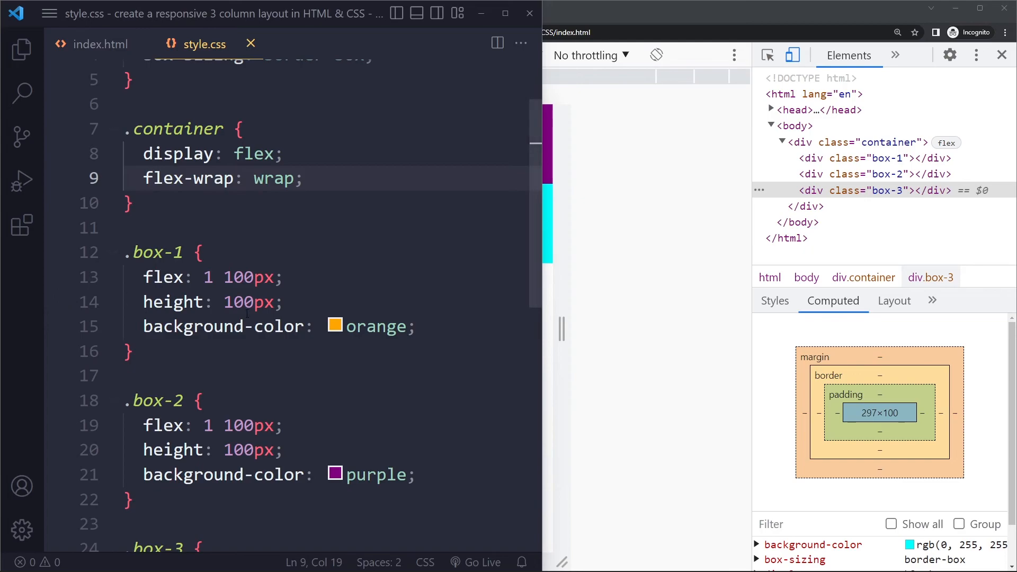
scroll(down, 3)
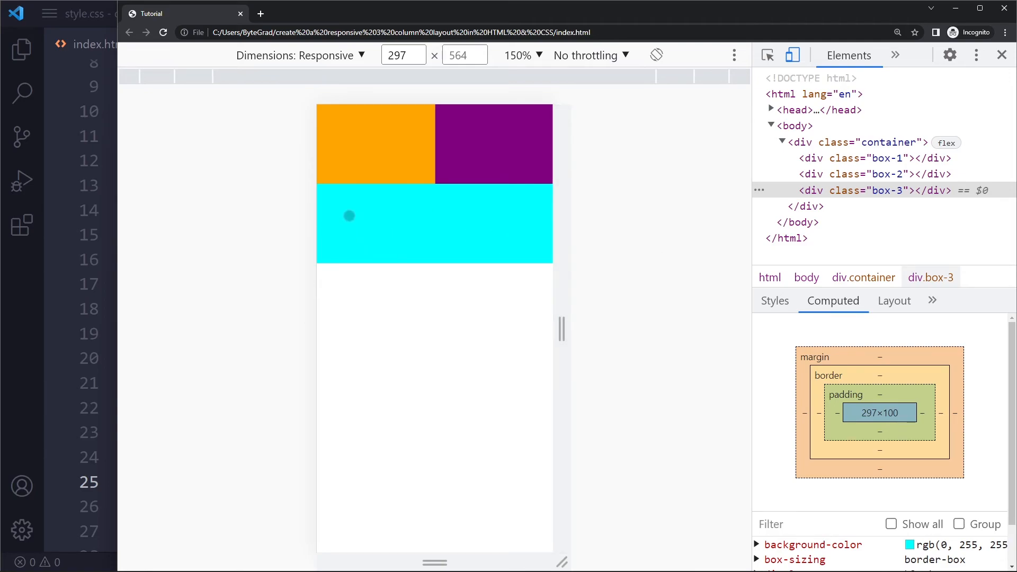
mouse_move(505, 143)
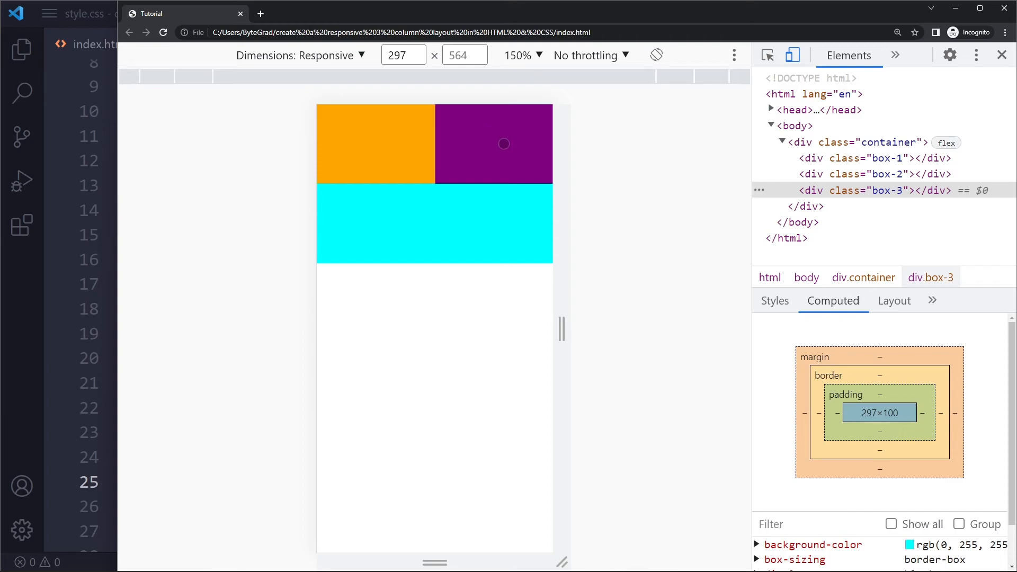
mouse_move(410, 141)
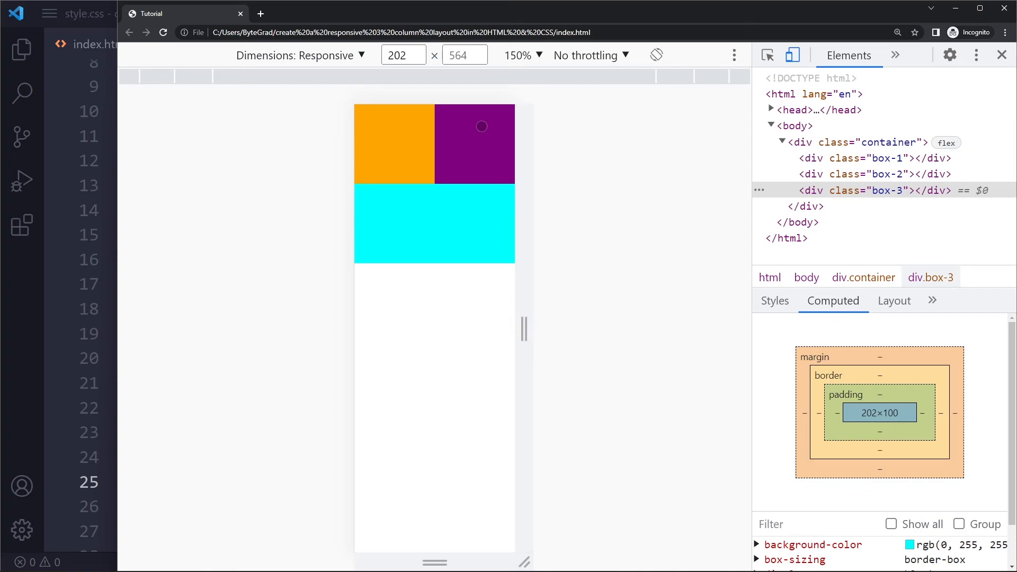
mouse_move(515, 157)
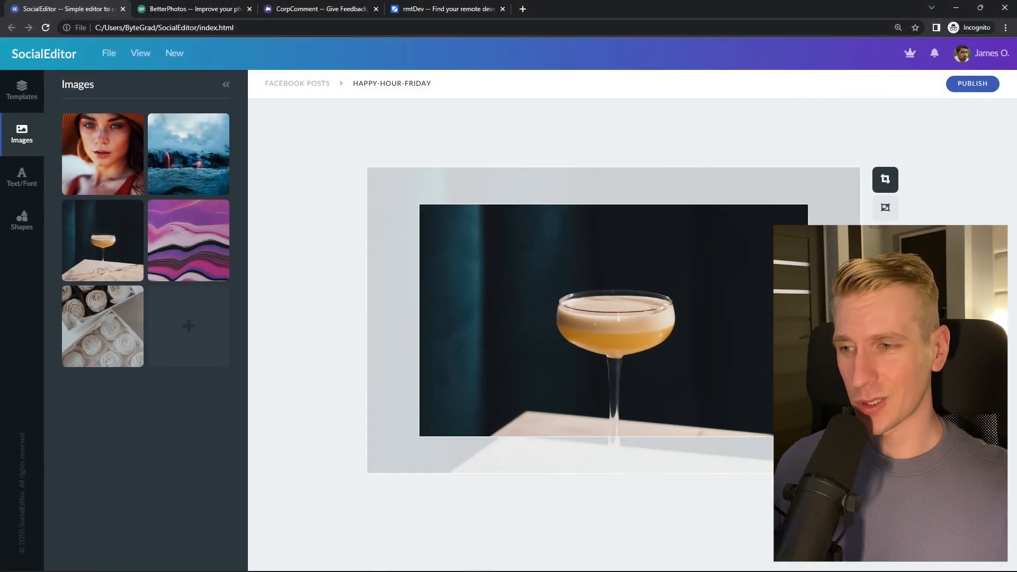
Search 'react developer' on the rmtDev job page, then view the CorpComment feedback board.
click(192, 9)
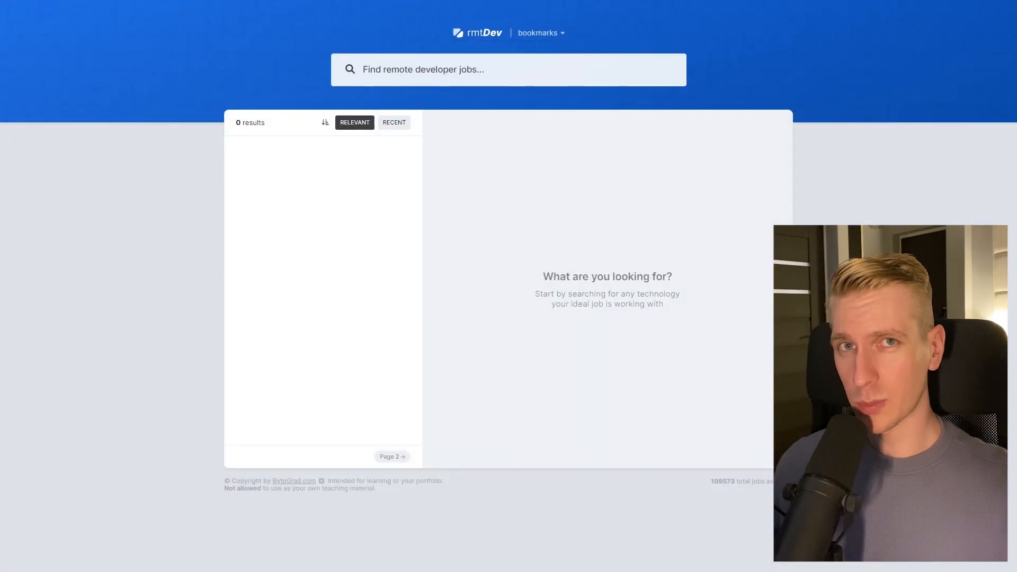
text(react developer)
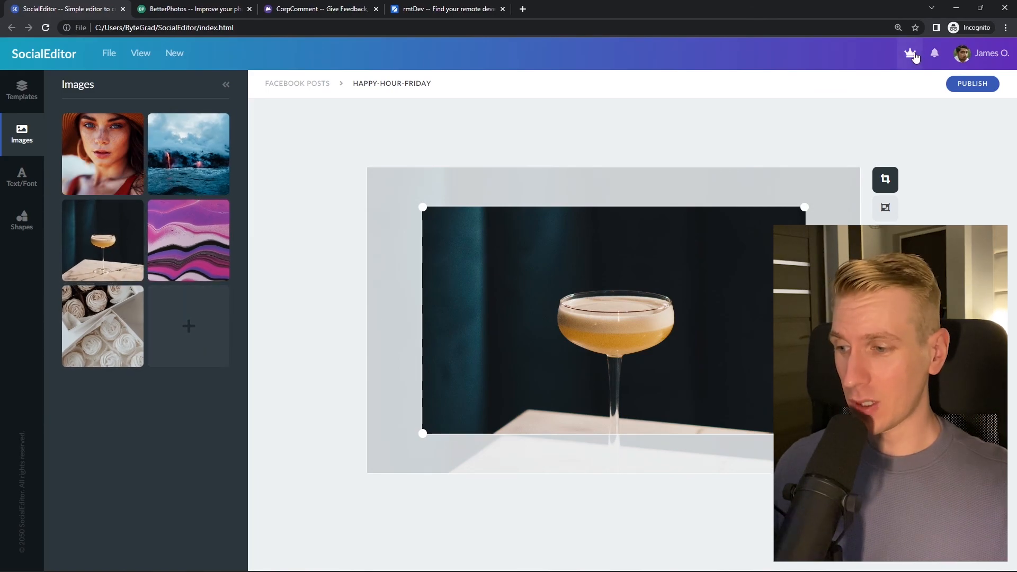
click(193, 9)
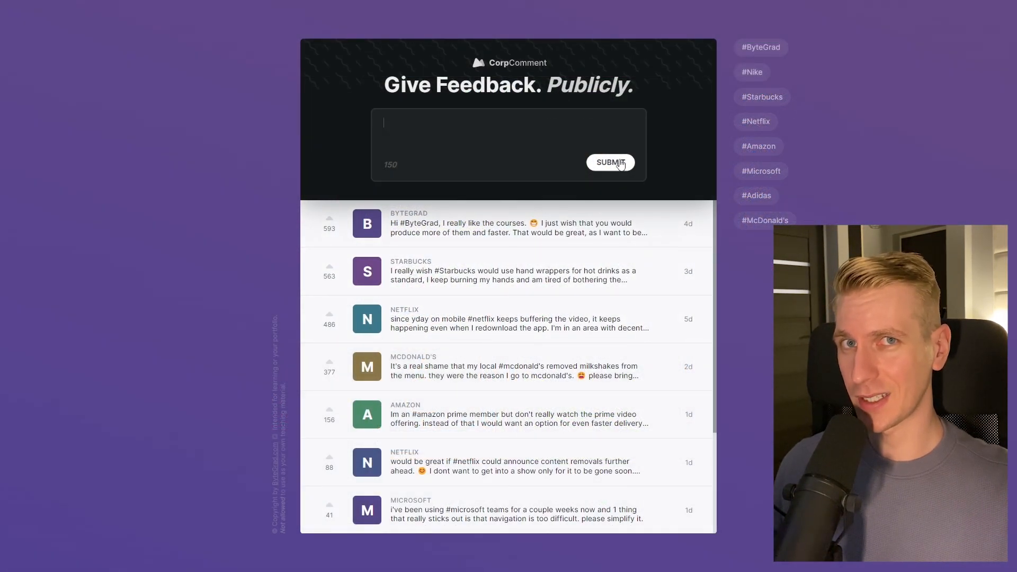
mouse_move(755, 129)
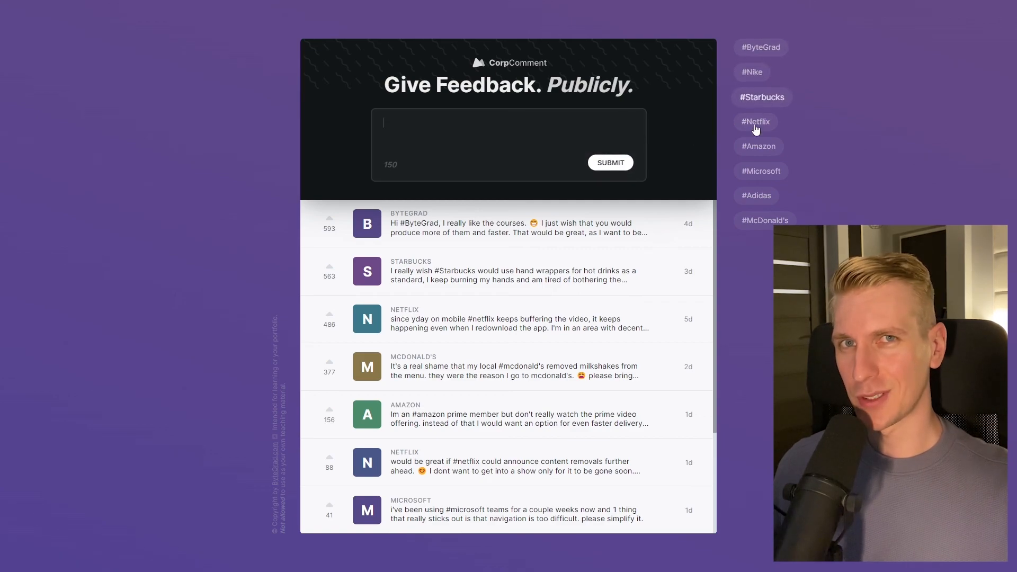